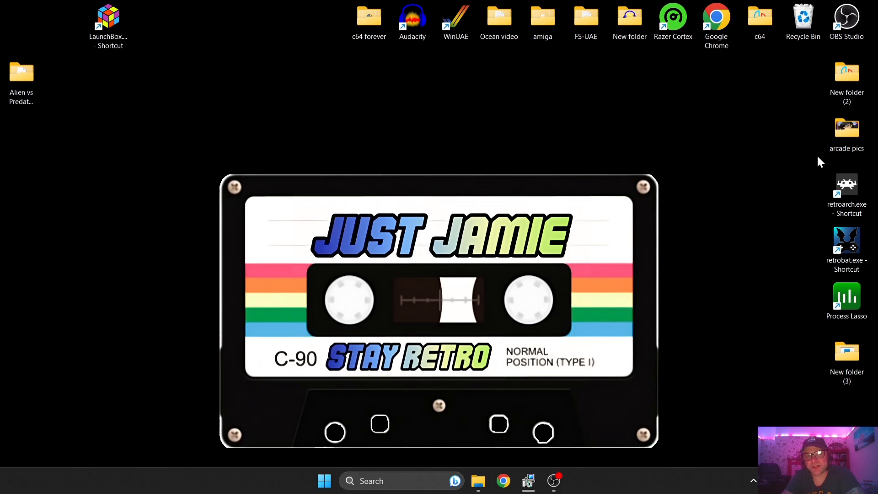
mouse_move(814, 172)
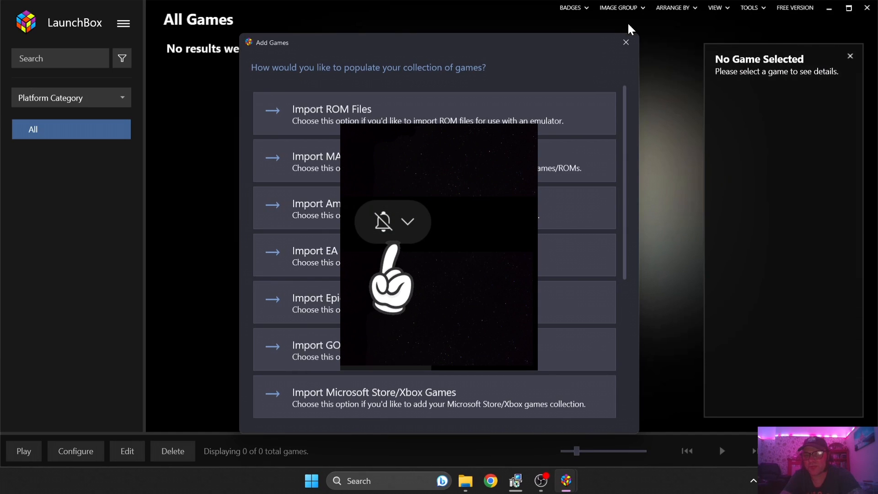
Dismiss the Add Games prompt and start the Import ROM Files wizard from Tools
left_click(626, 42)
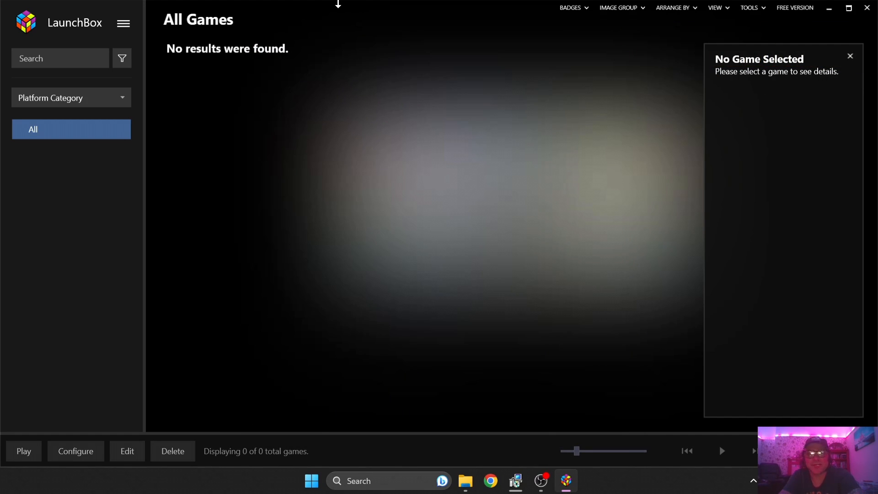
mouse_move(793, 7)
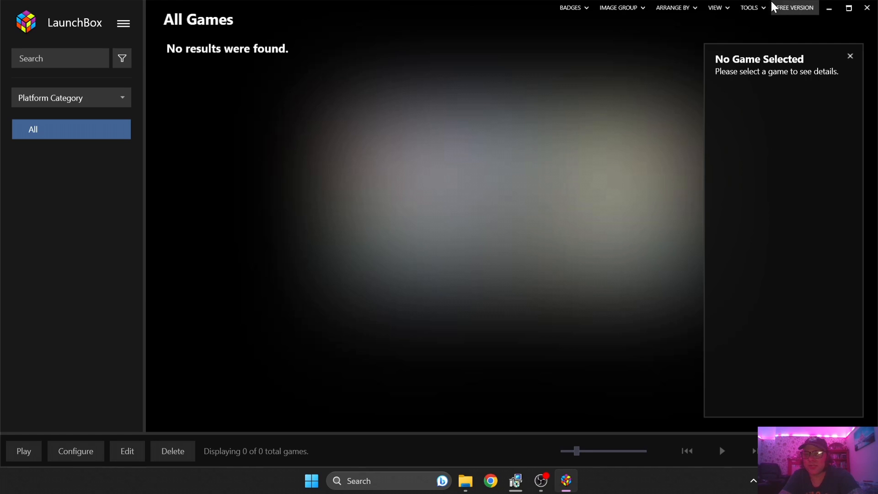
left_click(749, 7)
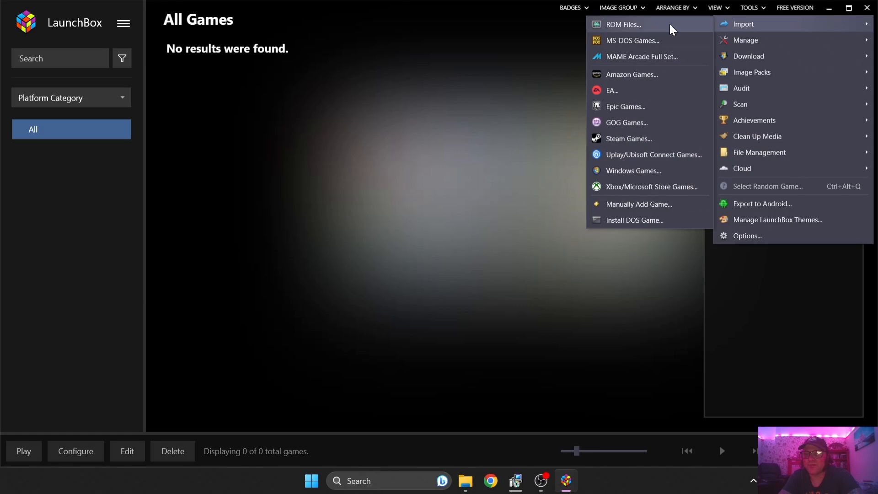
left_click(623, 24)
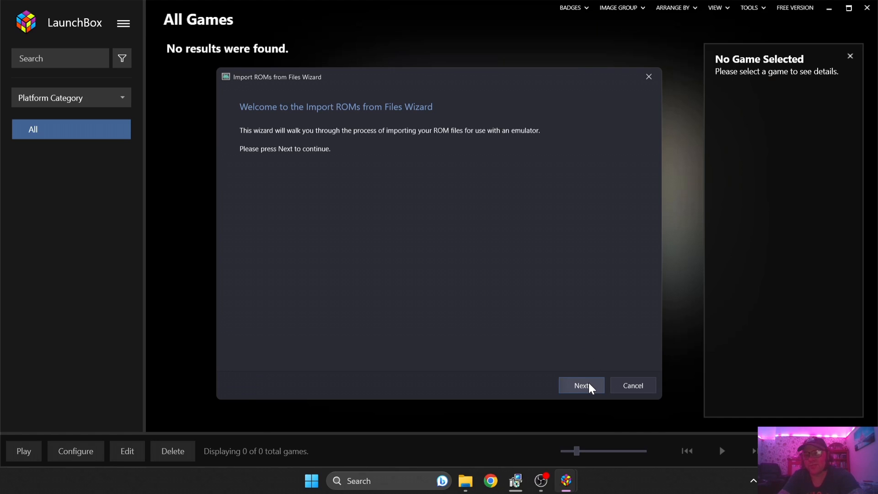
Add the Desktop folder 'Alien vs Predator (1994)' to the wizard's import list
left_click(581, 385)
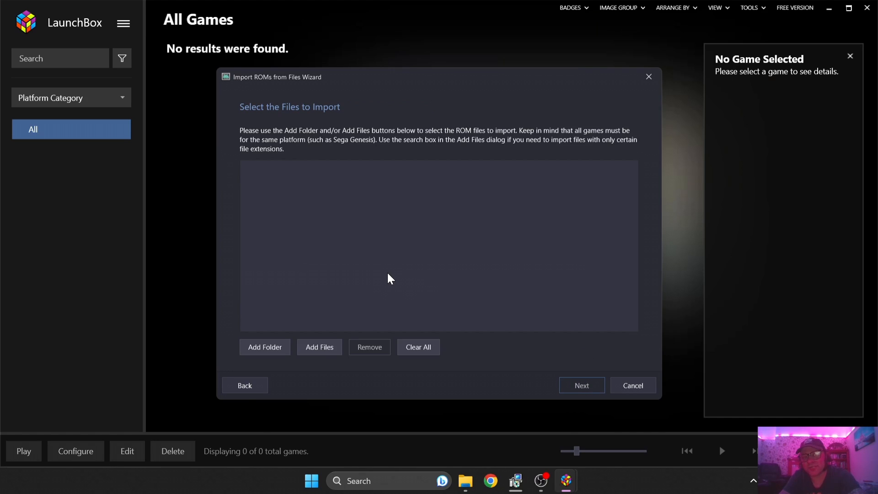
mouse_move(255, 107)
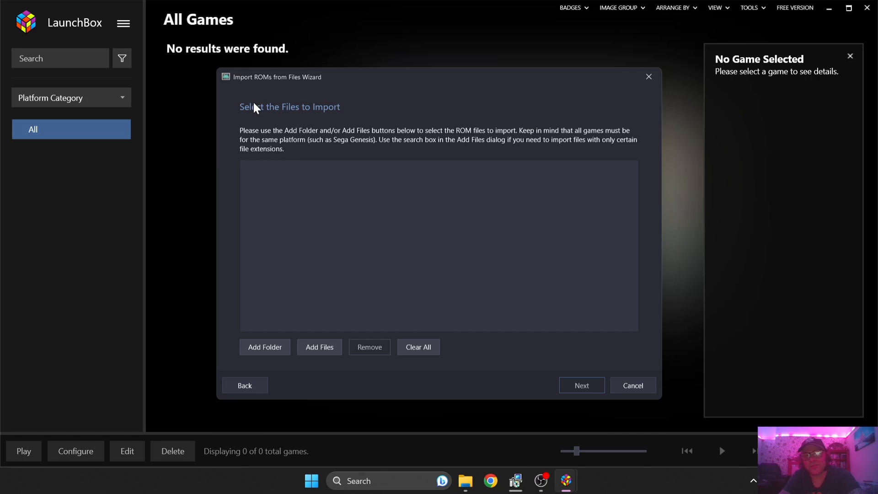
mouse_move(423, 119)
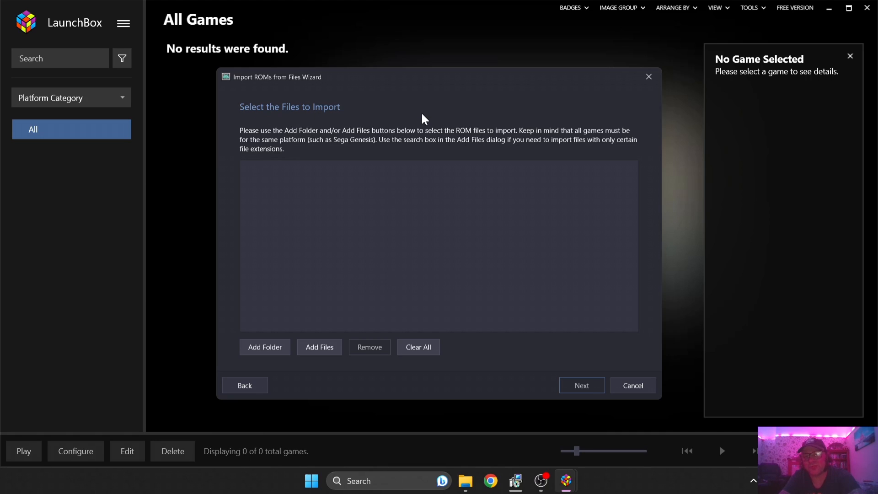
mouse_move(336, 276)
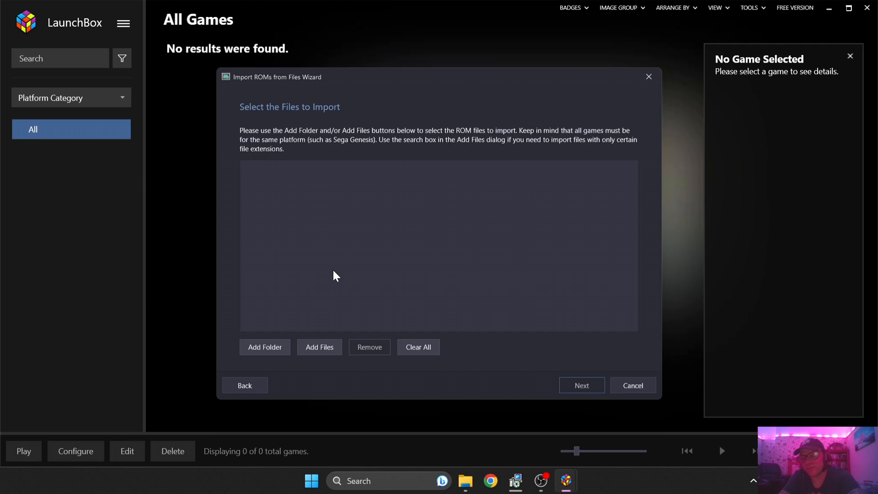
left_click(264, 347)
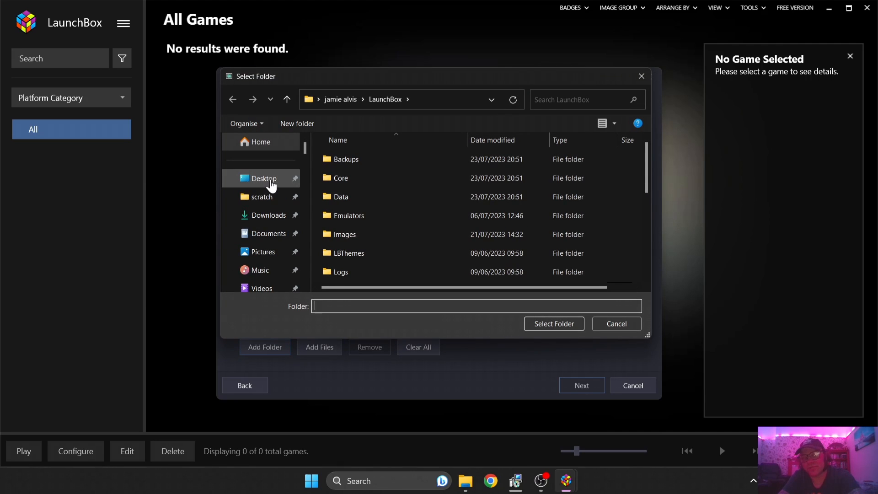
left_click(263, 178)
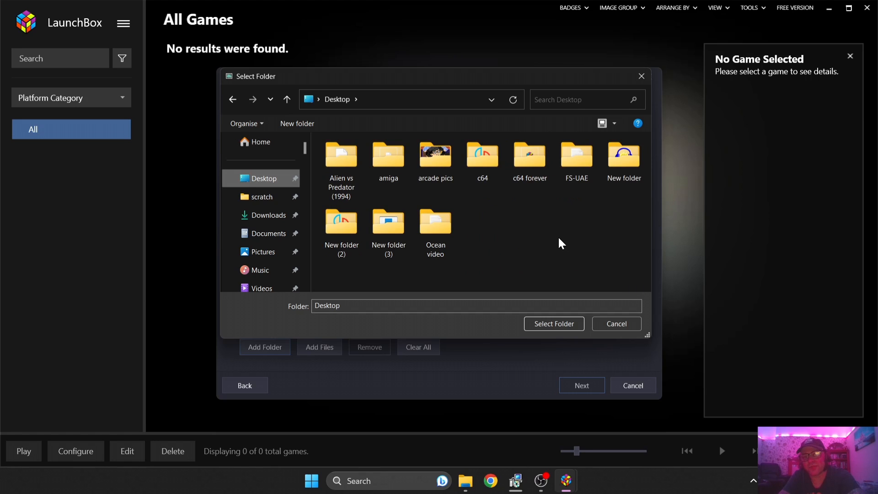
mouse_move(341, 155)
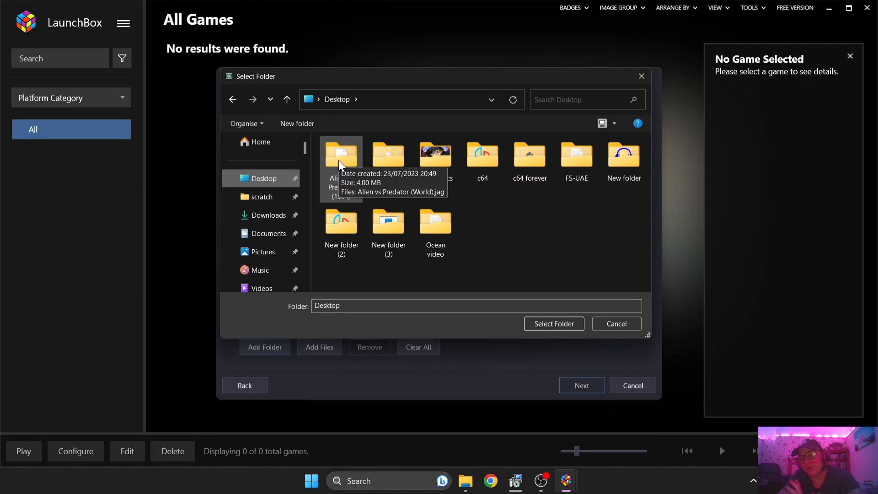
mouse_move(489, 225)
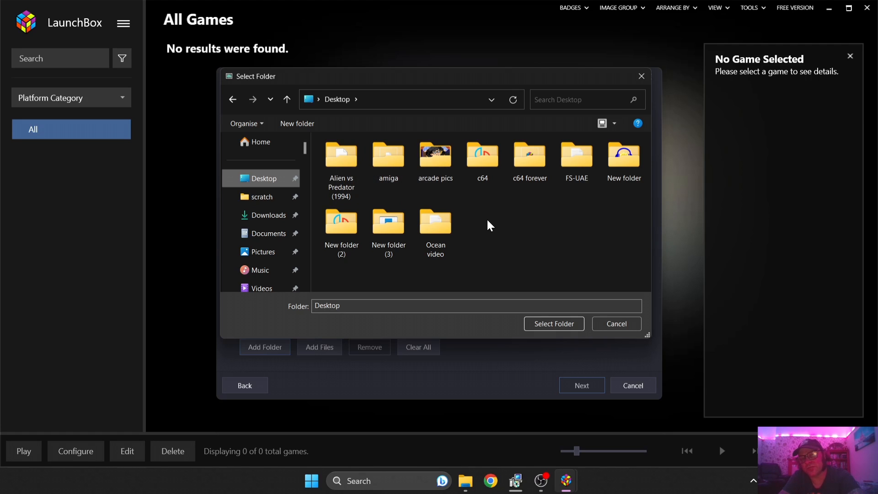
mouse_move(552, 258)
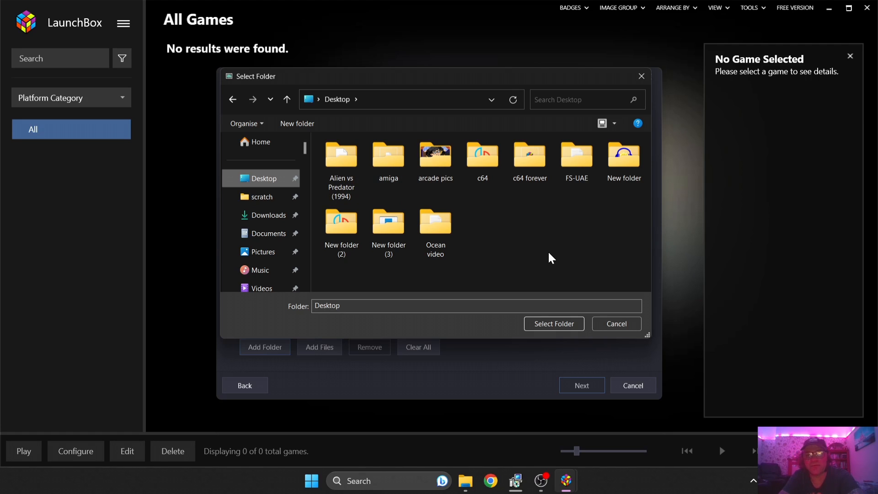
left_click(553, 323)
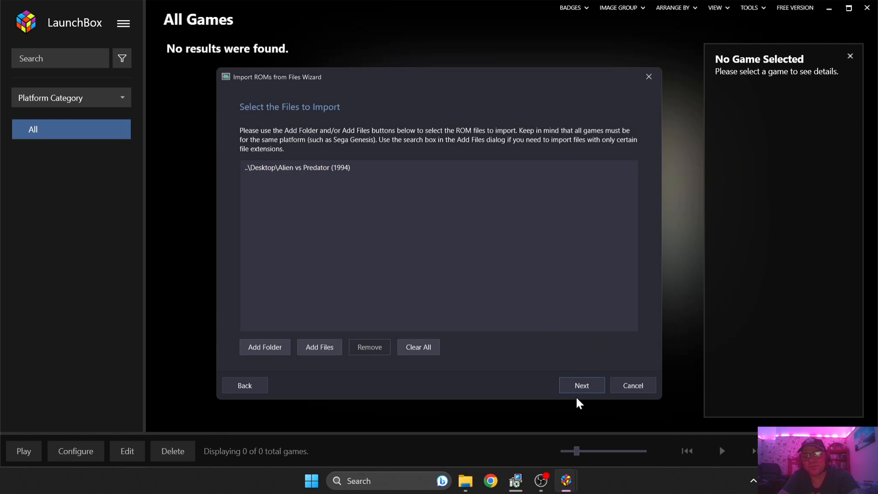
Pick Atari Jaguar as the platform, then start adding a new emulator
left_click(581, 385)
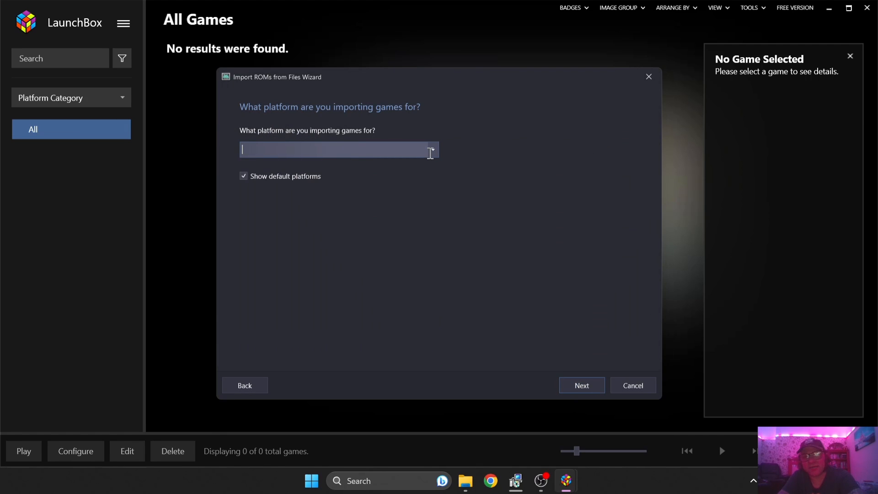
mouse_move(432, 152)
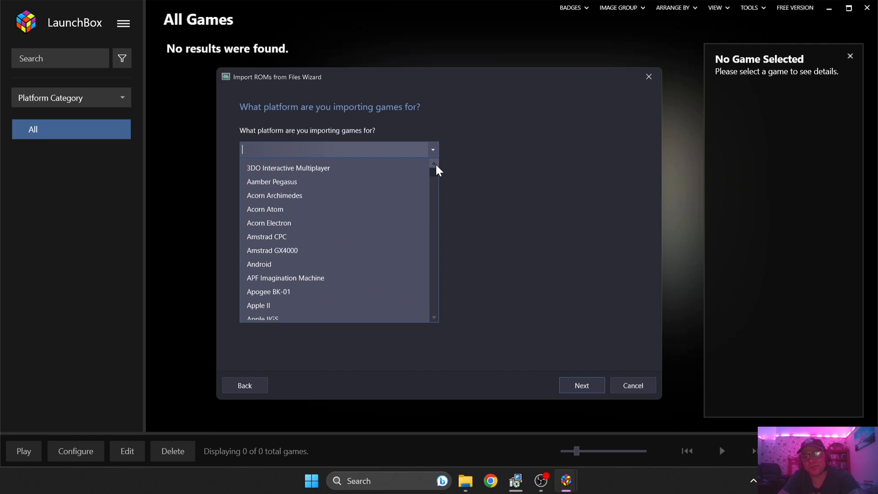
scroll("down", 3)
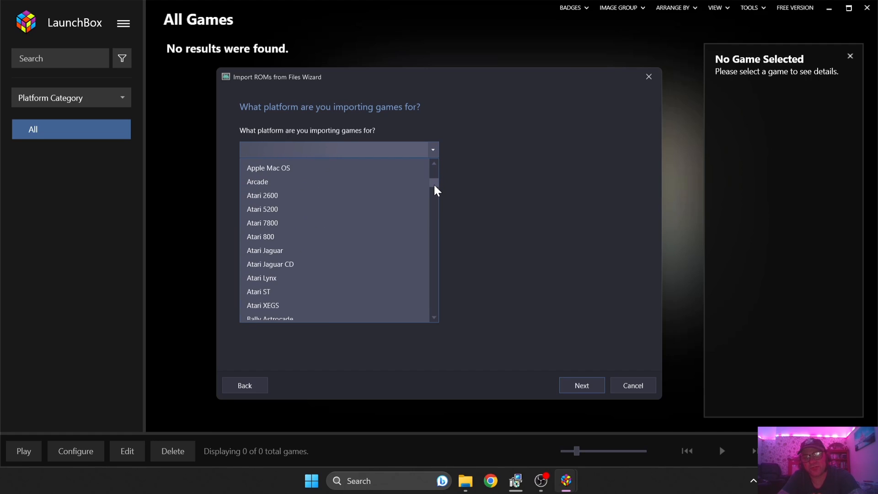
left_click(265, 250)
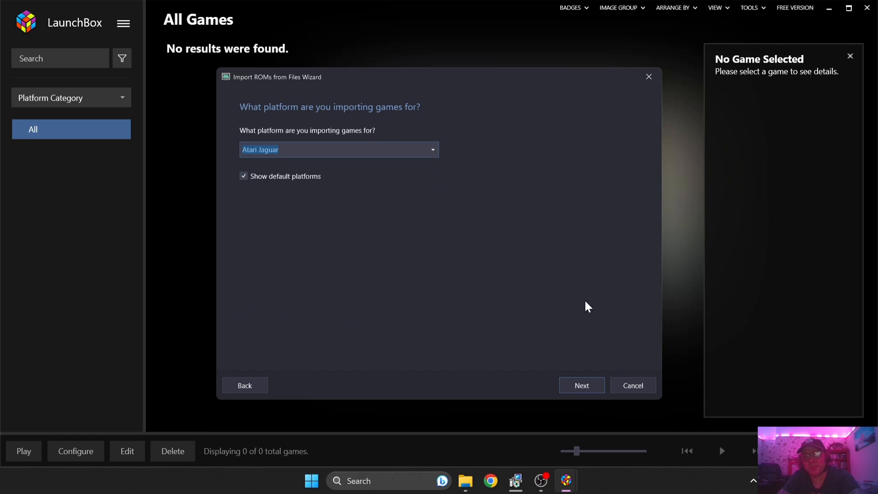
left_click(582, 385)
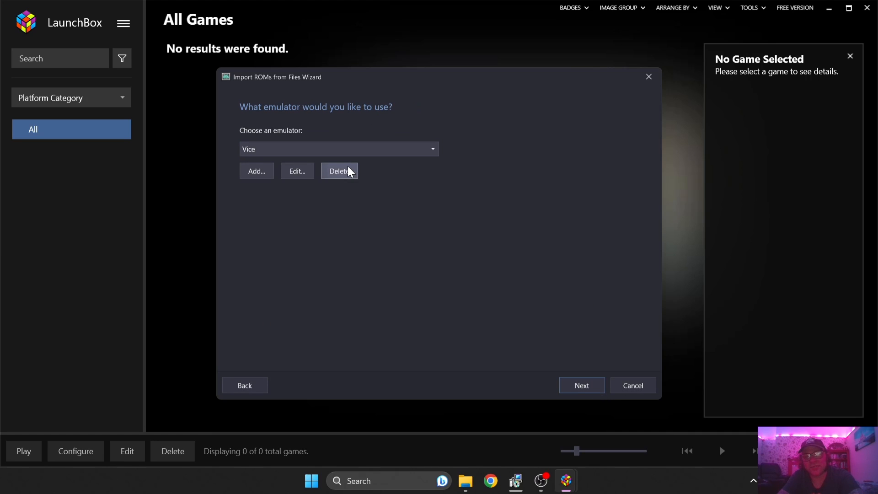
mouse_move(256, 170)
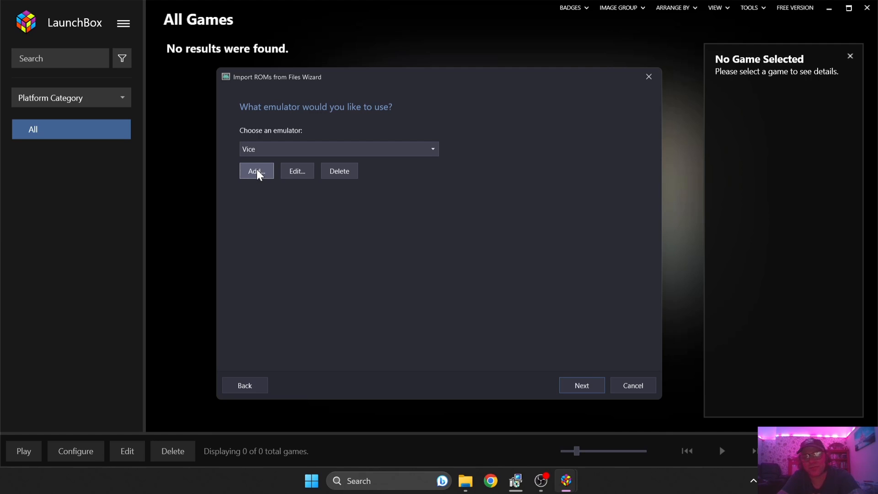
left_click(256, 171)
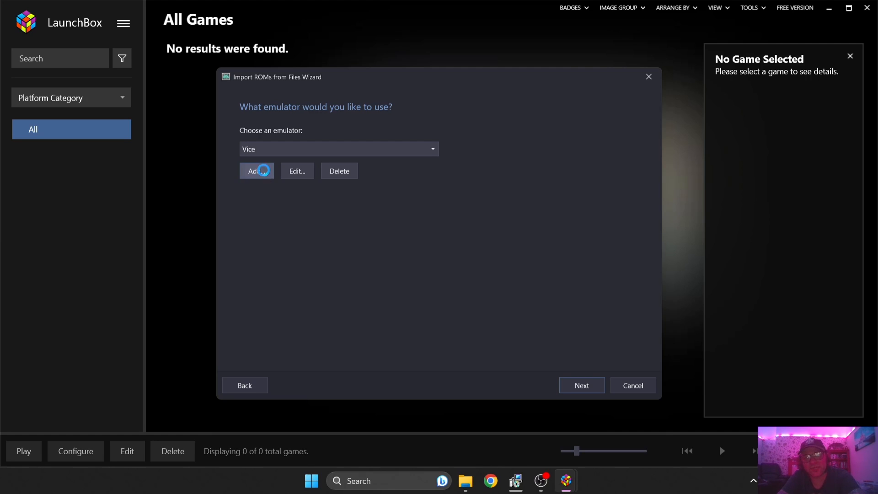
Open the Add Emulator window pre-filled with BigPEmu and follow its website link
left_click(256, 171)
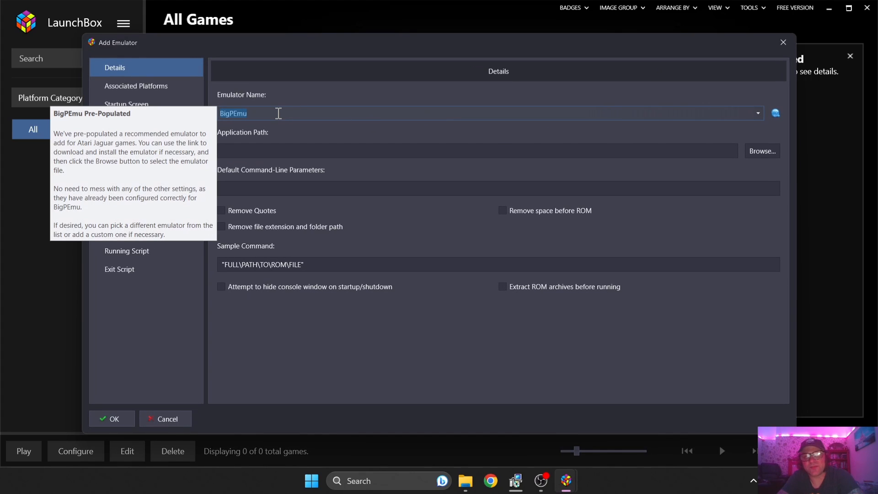
left_click(124, 122)
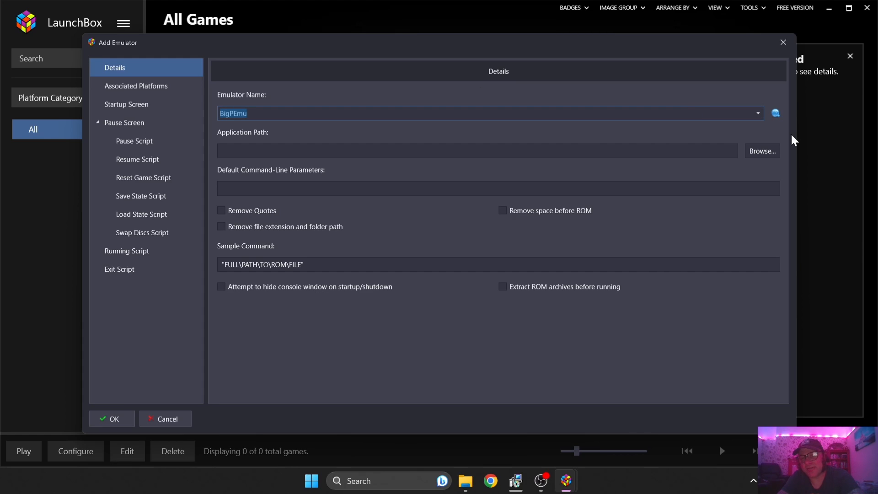
mouse_move(776, 113)
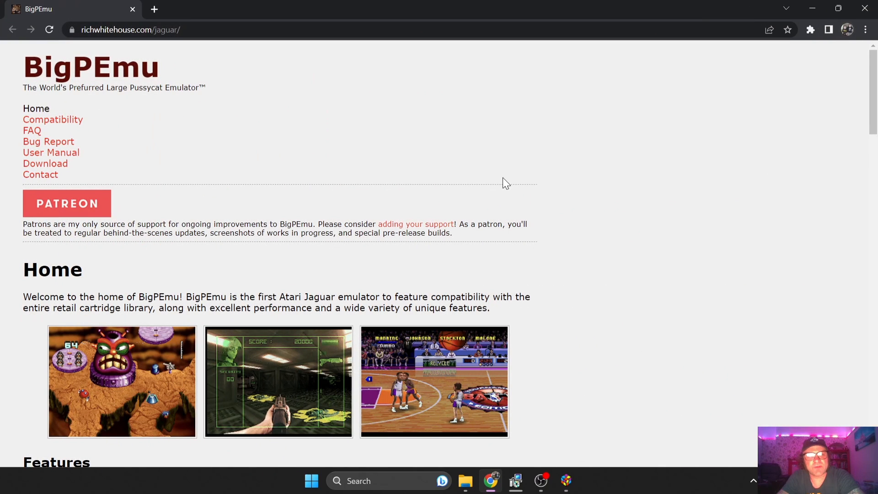
mouse_move(45, 163)
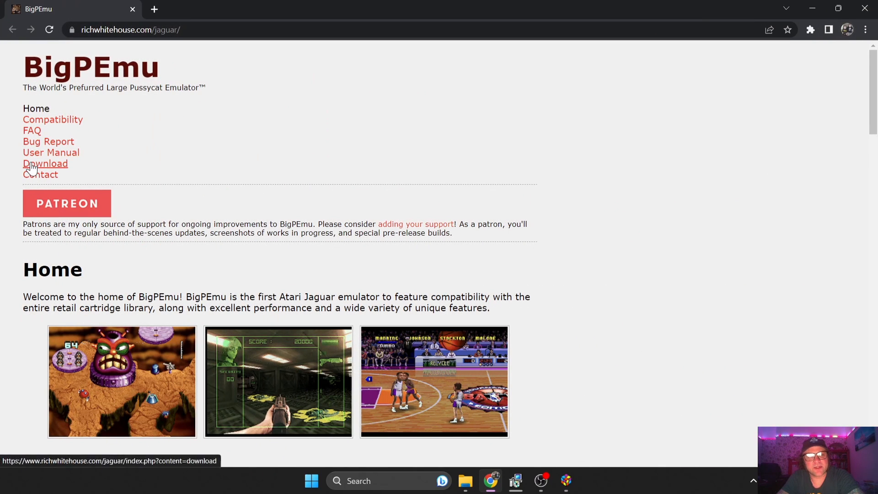
Go to the Download page of the BigPEmu website
left_click(45, 163)
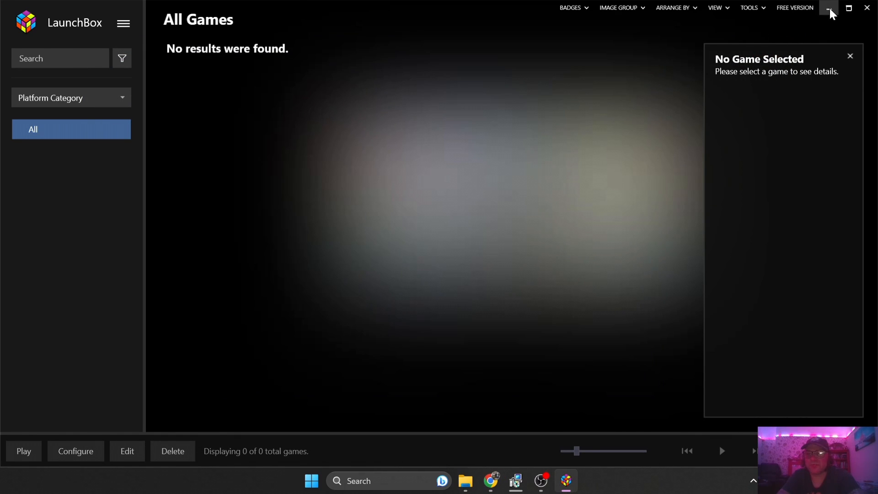
Minimise LaunchBox to reveal the desktop and the opened BigPEmu zip
left_click(828, 7)
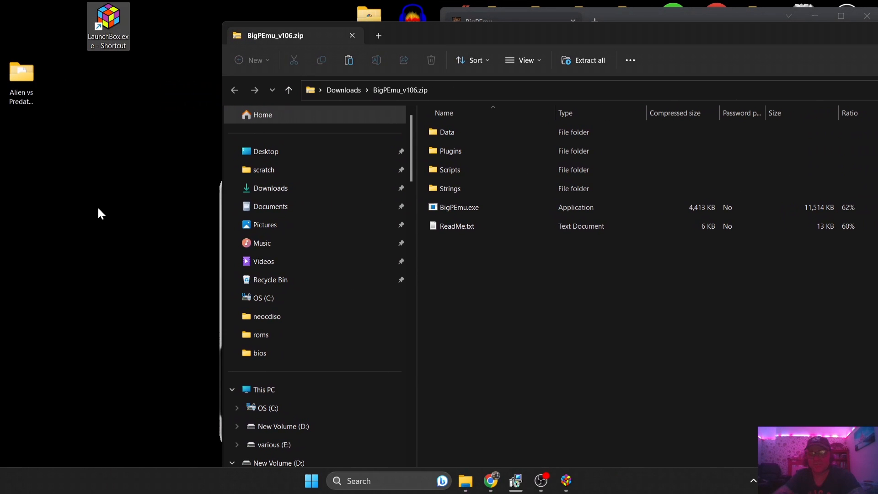
Create a new folder on the desktop named 'bigpemu'
right_click(100, 213)
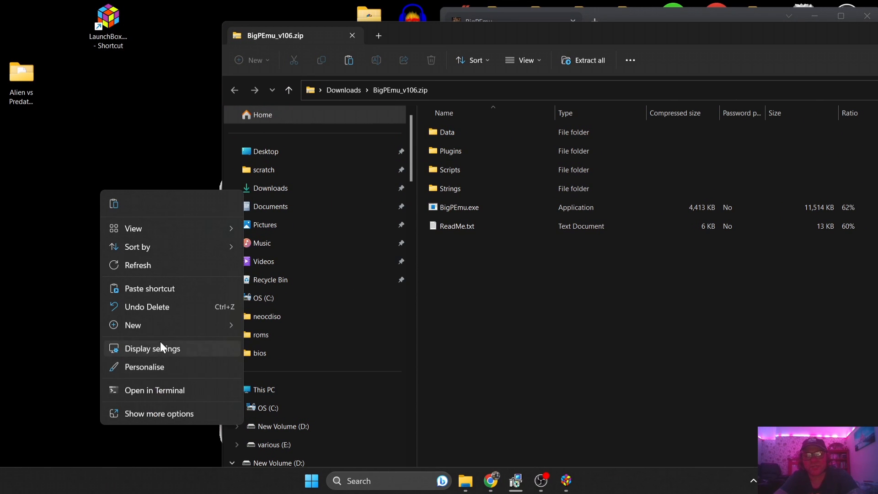
left_click(132, 325)
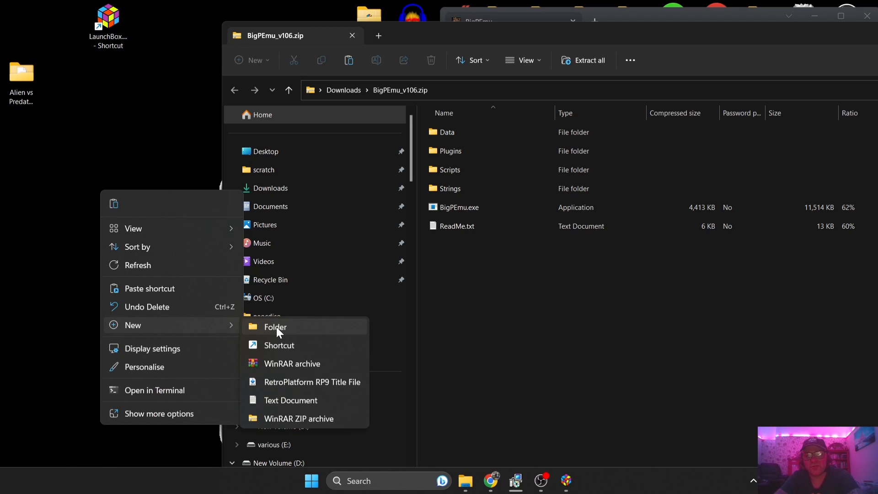
left_click(275, 327)
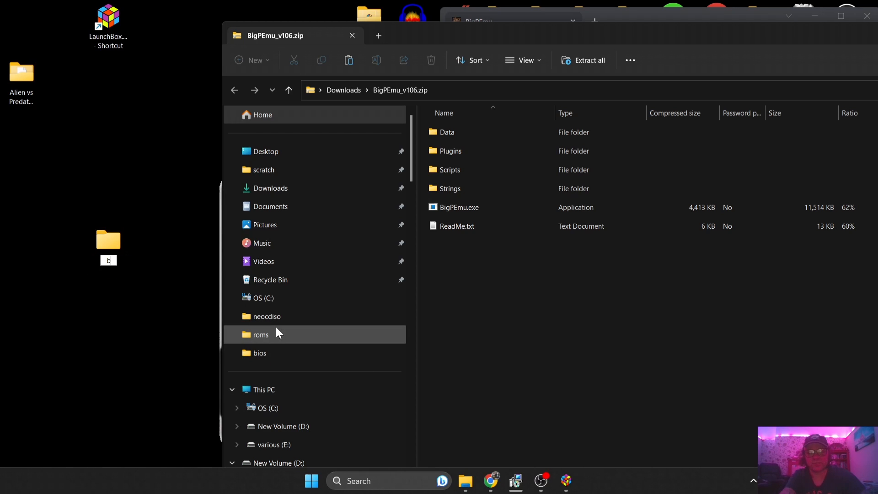
type("igpemu")
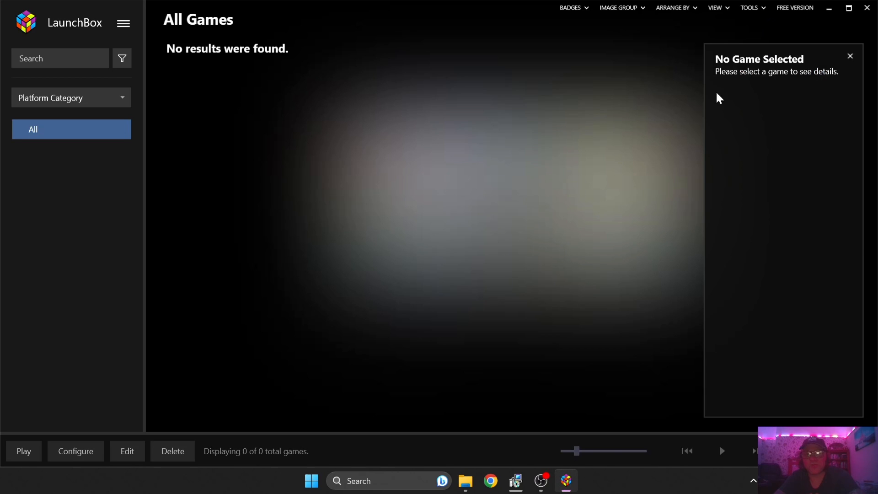
Restart the ROM import wizard and add the Desktop 'Alien vs Predator (1994)' folder
left_click(750, 8)
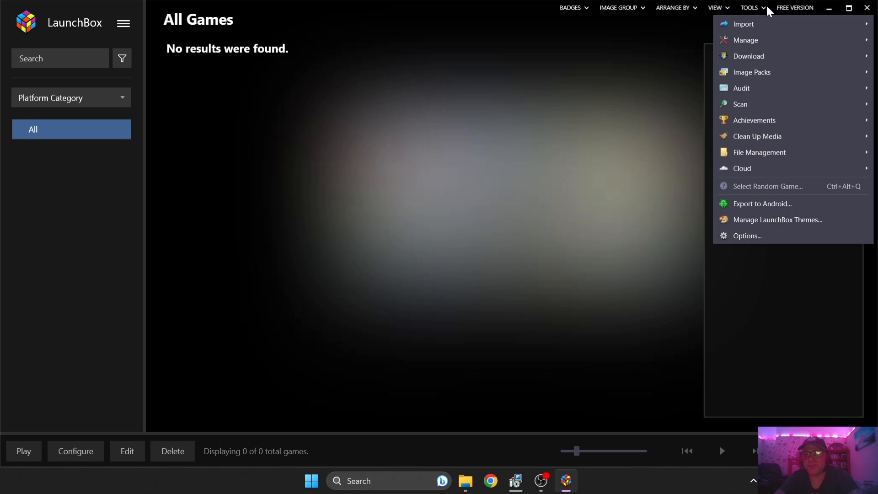
left_click(743, 25)
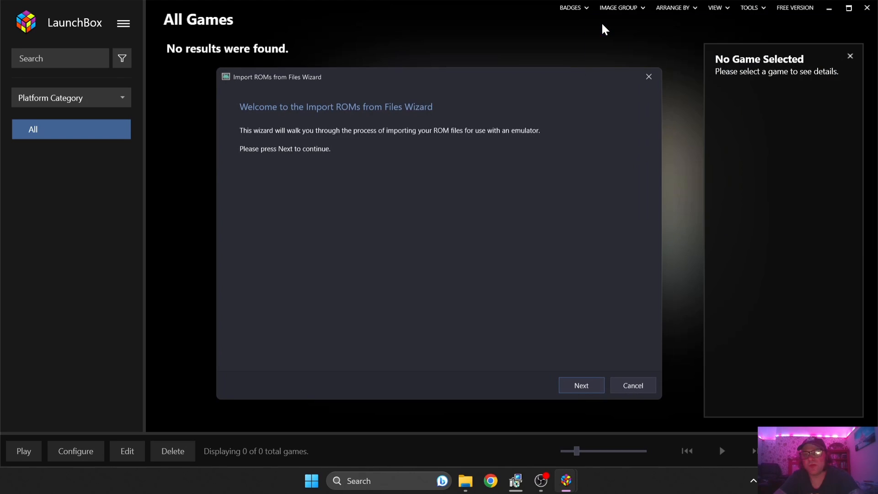
left_click(581, 385)
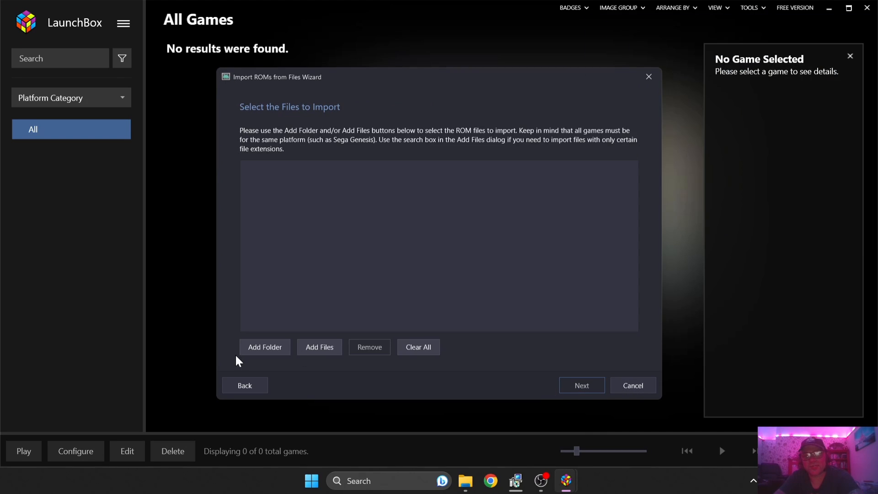
left_click(264, 347)
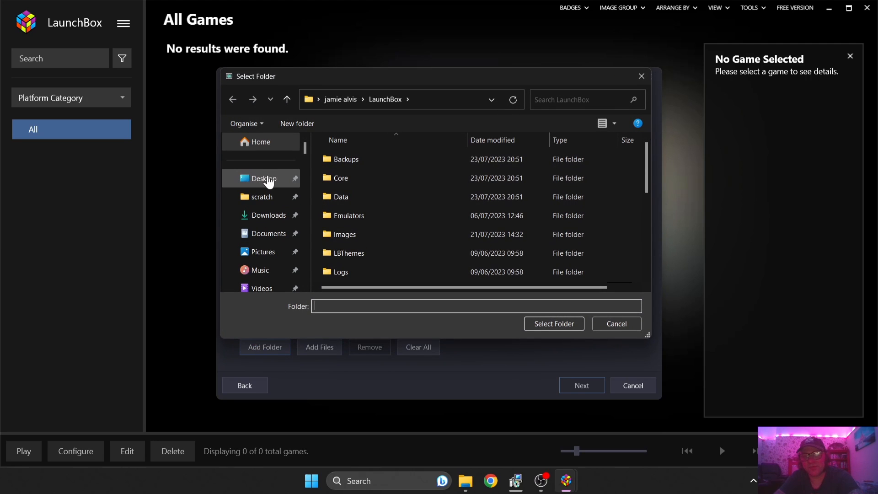
left_click(264, 178)
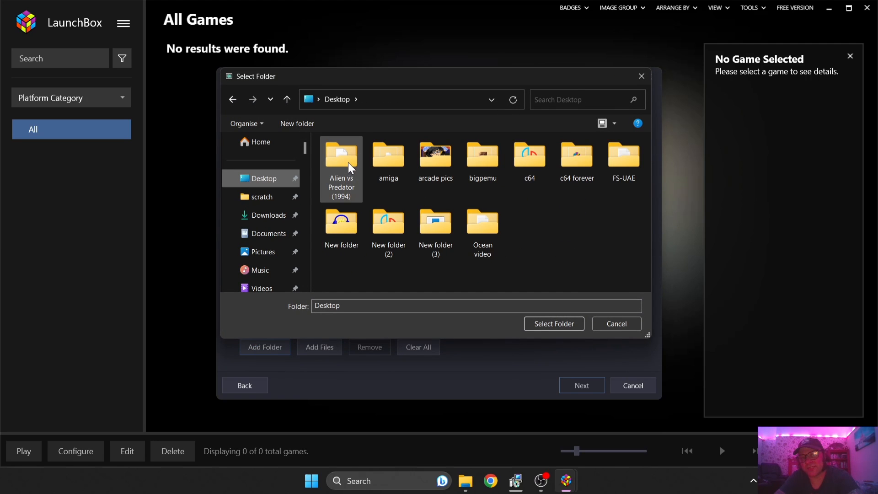
left_click(553, 323)
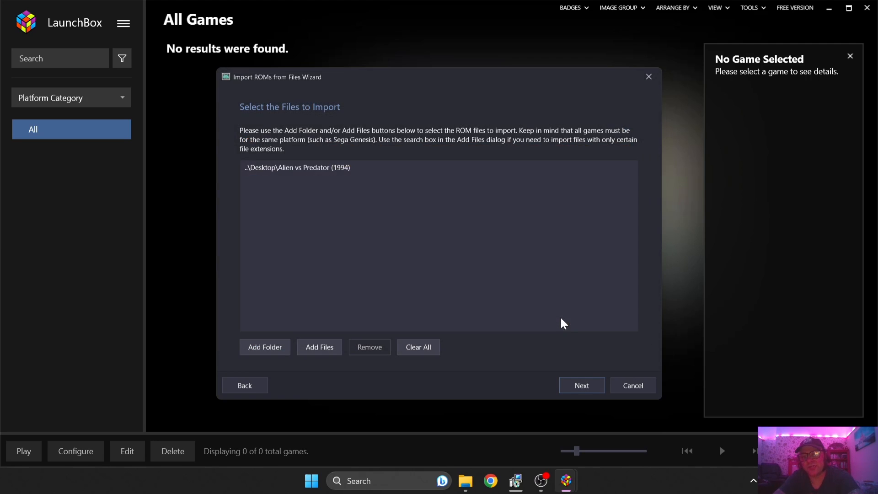
Set Atari Jaguar as the platform and continue to the emulator choice
left_click(581, 385)
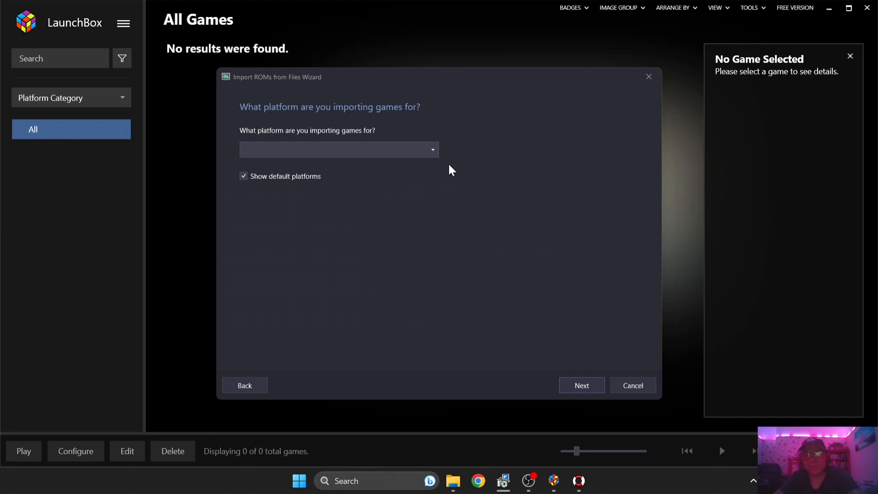
left_click(431, 150)
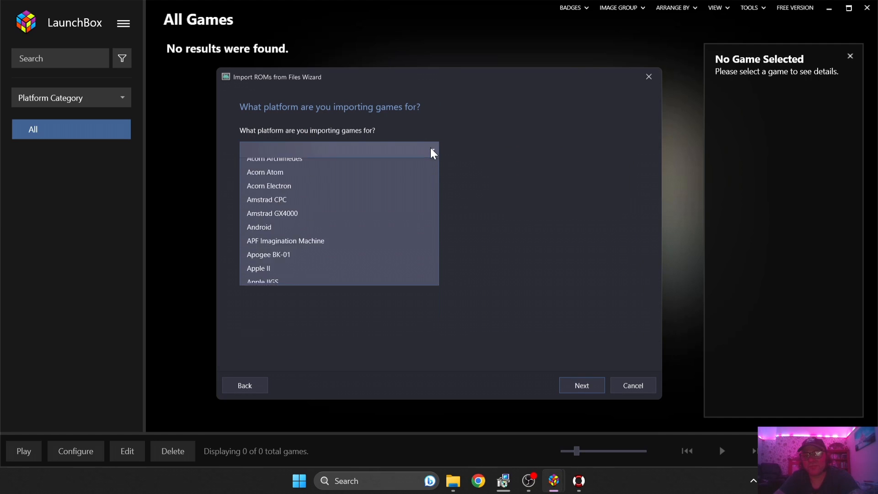
scroll("down", 3)
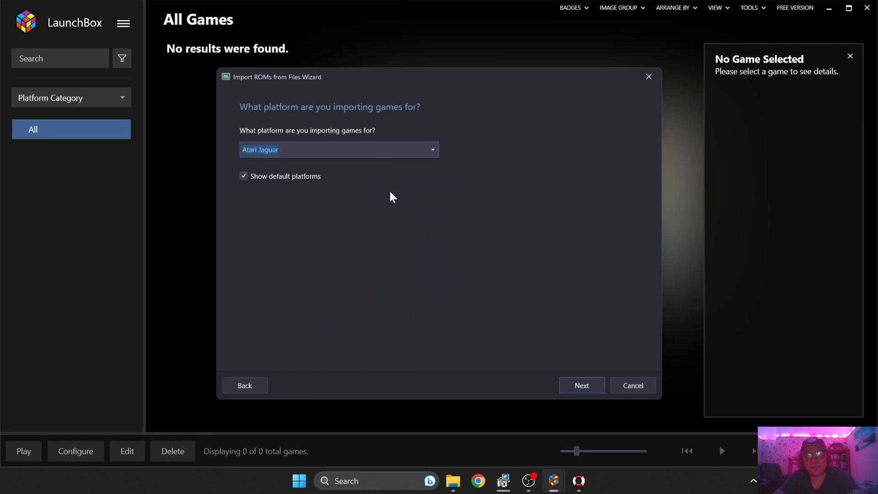
left_click(580, 385)
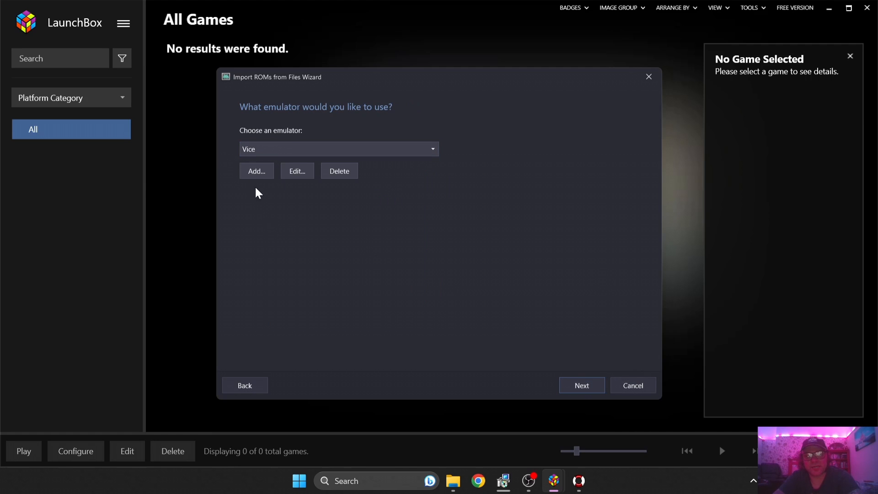
Add a BigPEmu emulator pointing to Desktop\bigpemu\BigPEmu.exe and save it
left_click(256, 171)
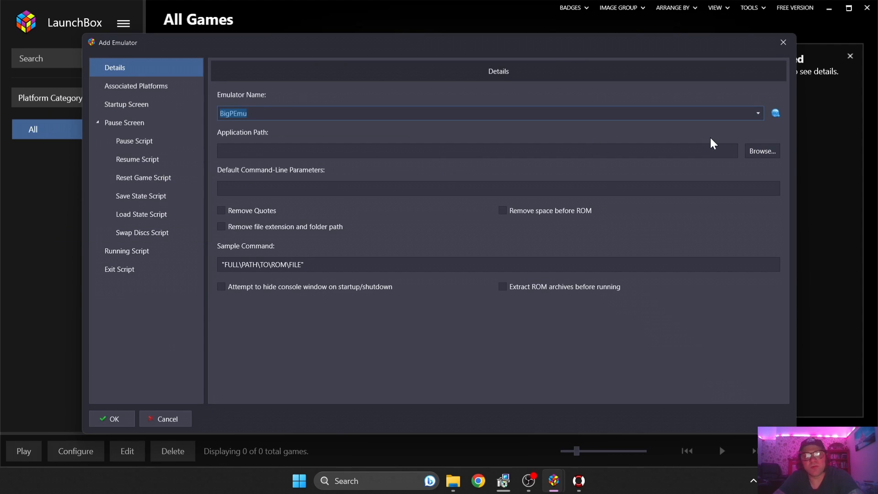
mouse_move(762, 151)
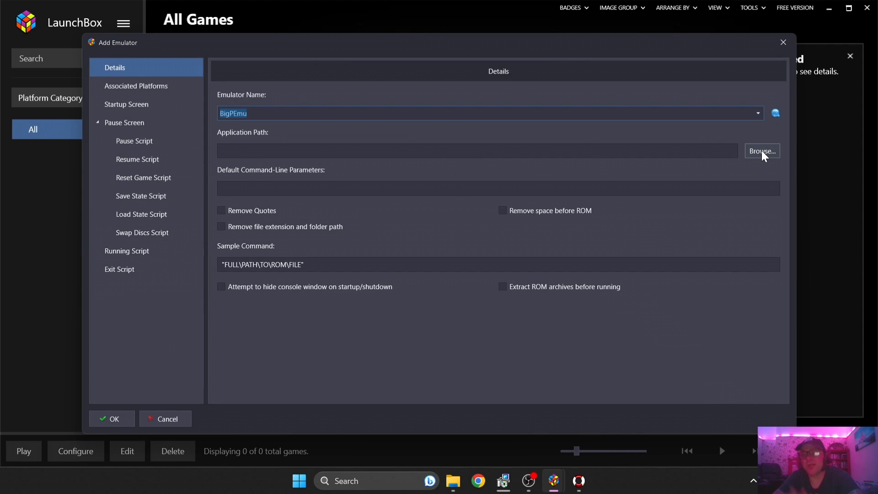
left_click(761, 150)
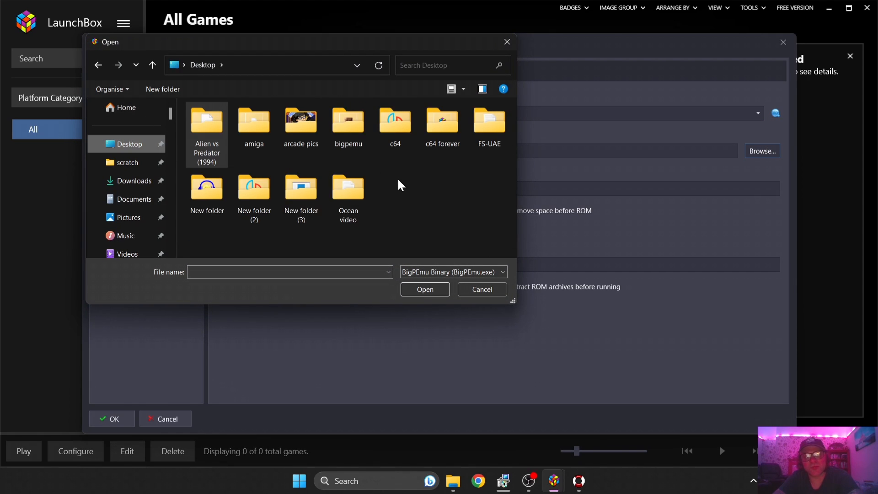
mouse_move(420, 217)
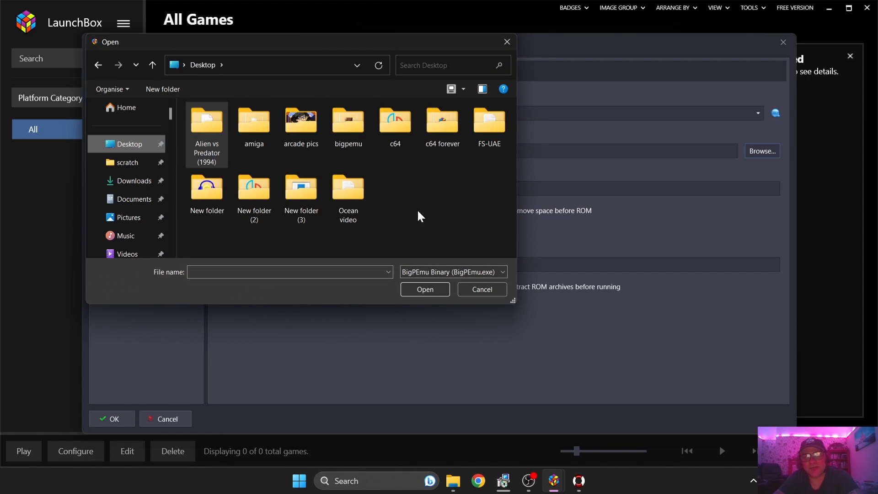
mouse_move(347, 119)
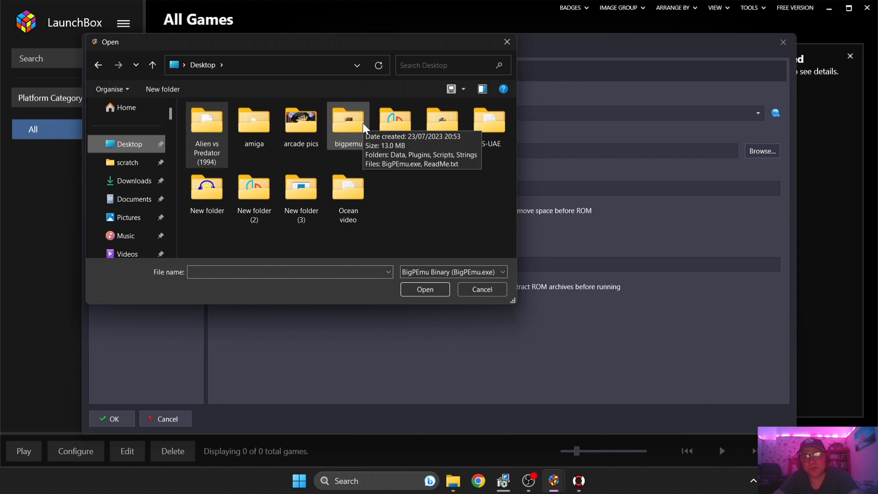
double_click(348, 119)
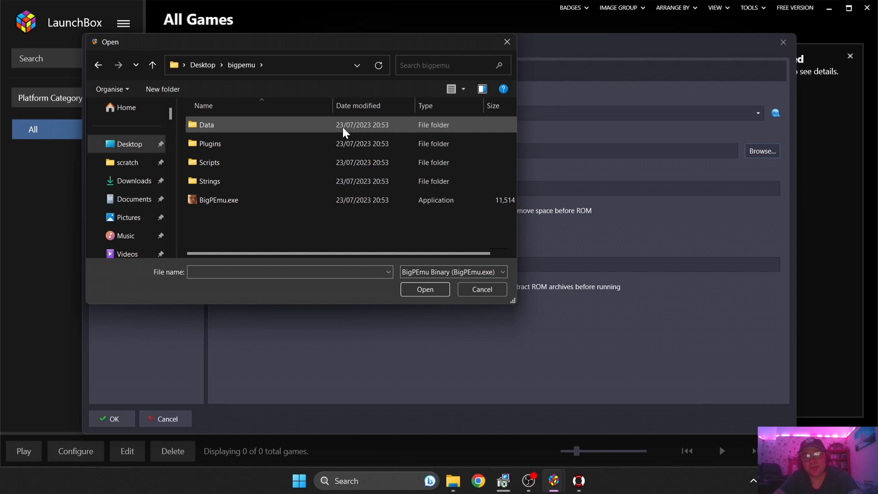
left_click(218, 200)
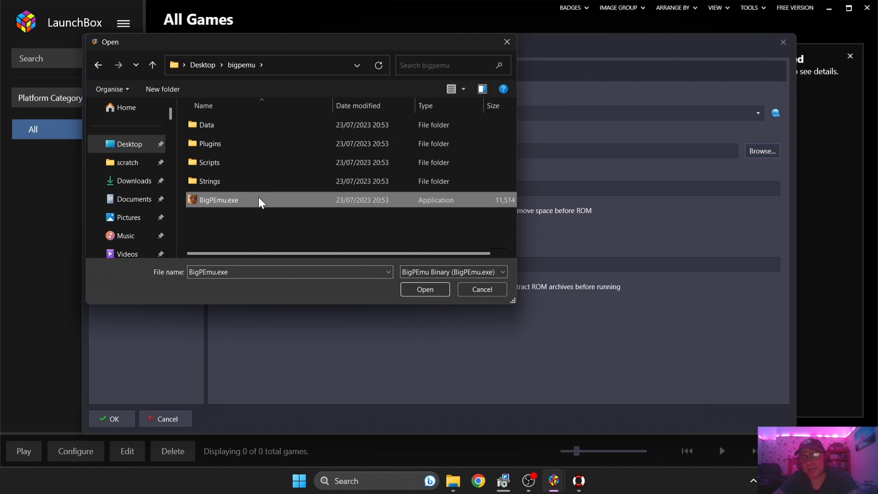
mouse_move(409, 275)
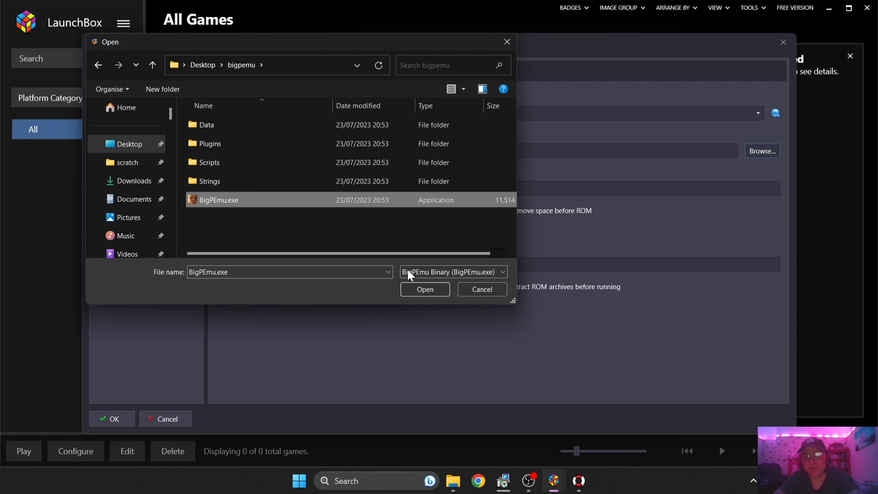
left_click(424, 290)
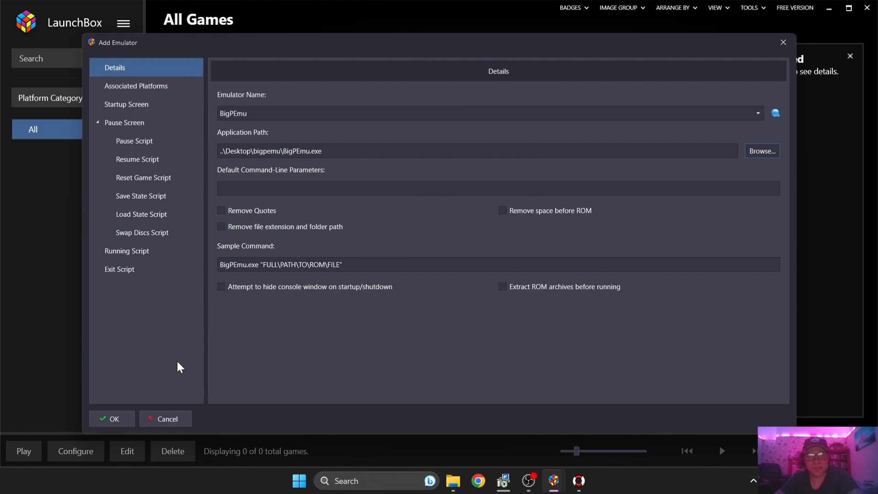
left_click(112, 418)
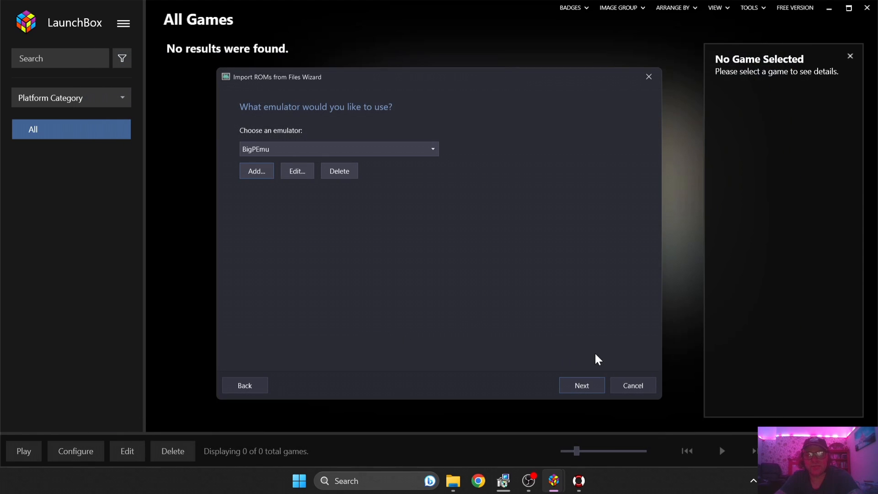
Continue to file handling and keep the game files in their current location
left_click(581, 385)
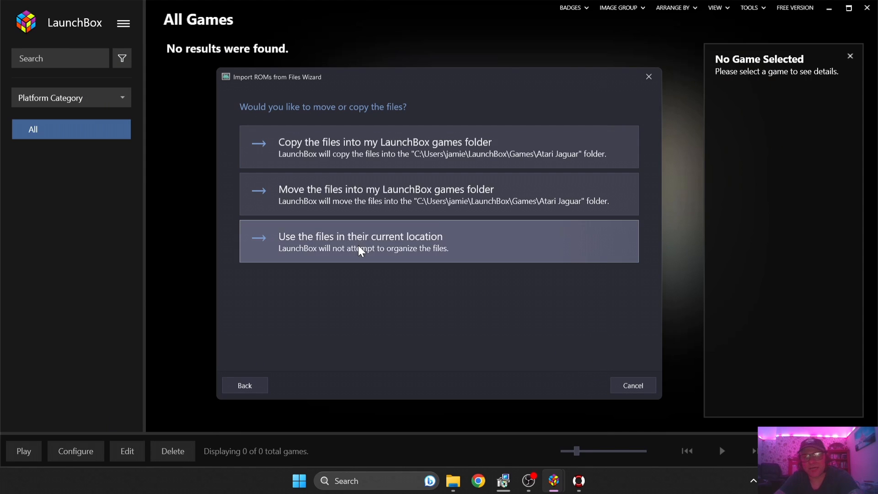
mouse_move(459, 155)
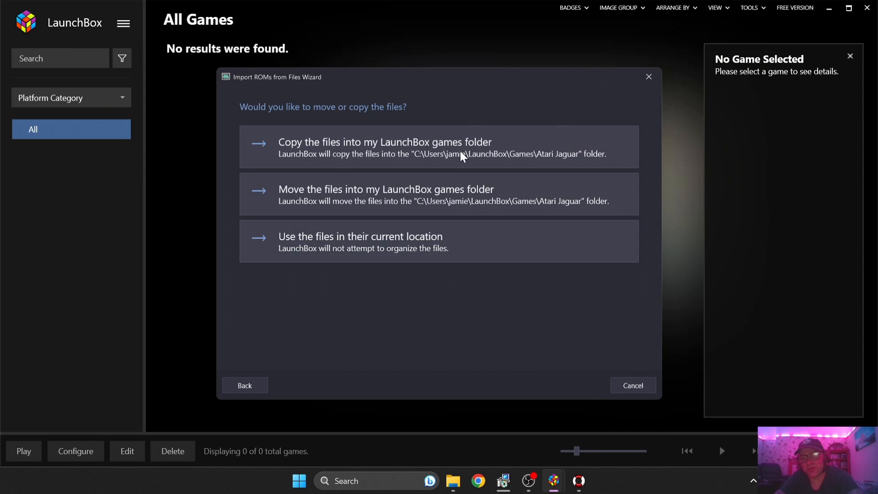
mouse_move(412, 252)
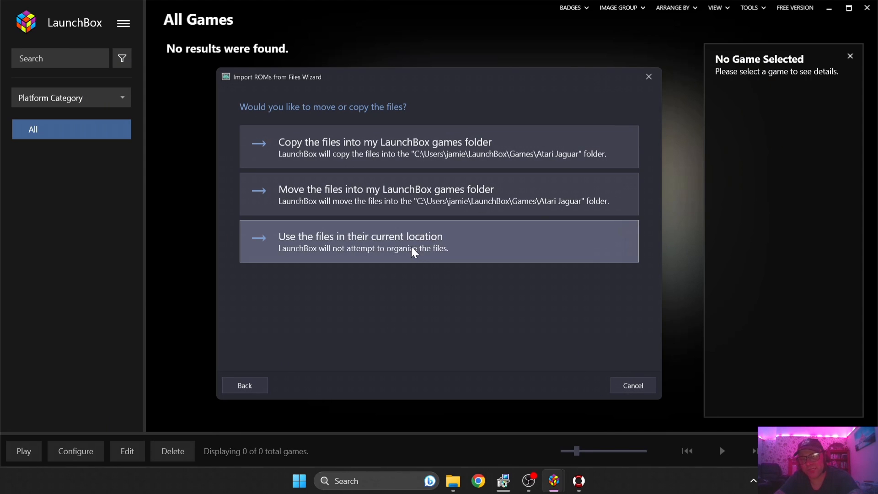
mouse_move(515, 257)
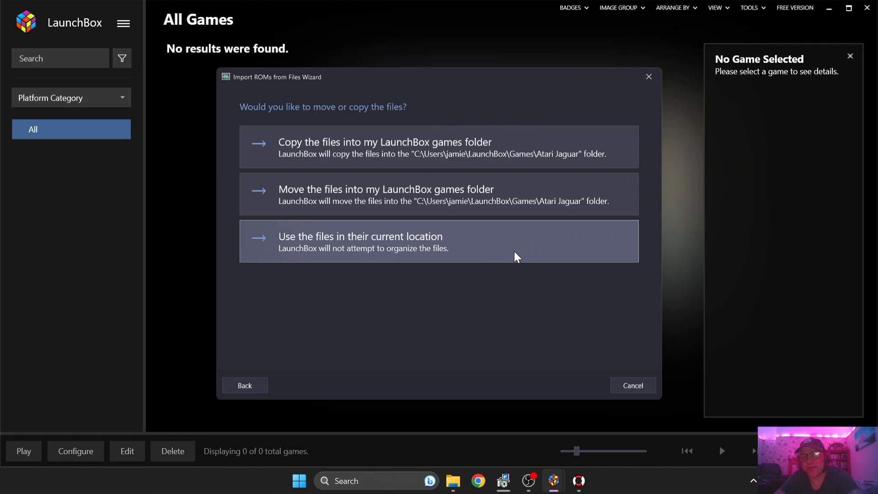
left_click(358, 241)
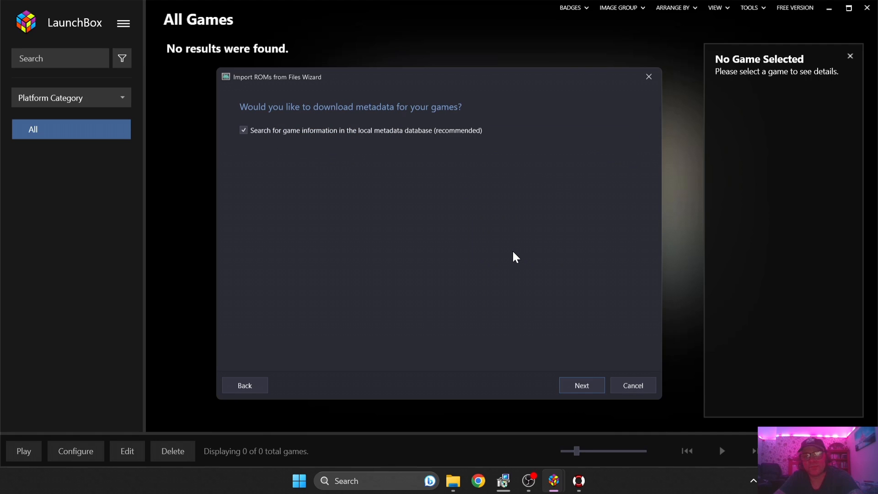
Keep the local metadata database search and download every image type
left_click(581, 385)
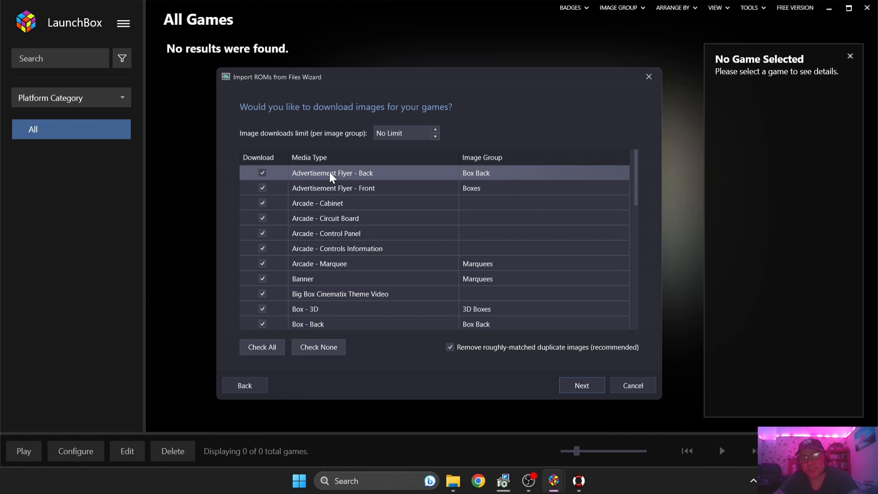
left_click(319, 347)
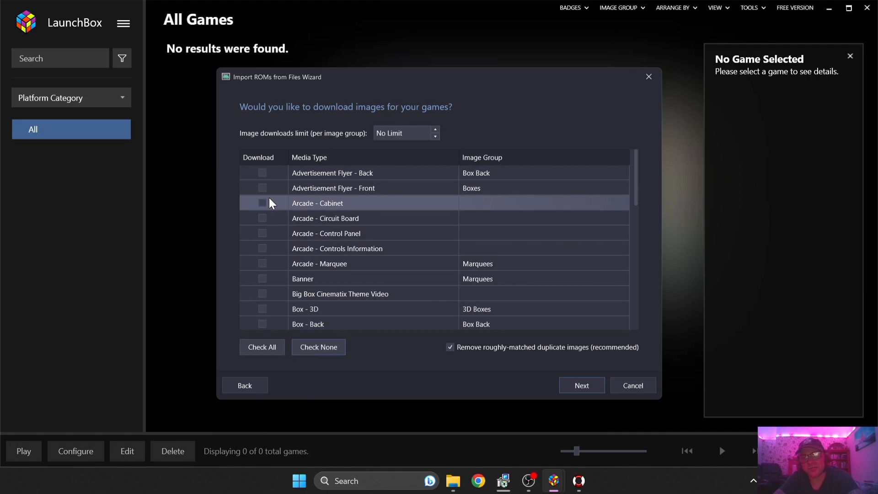
left_click(261, 347)
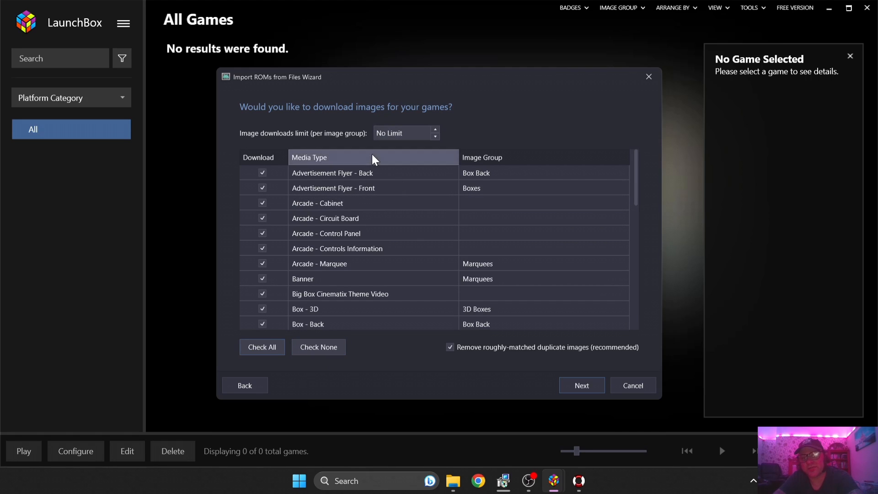
mouse_move(405, 369)
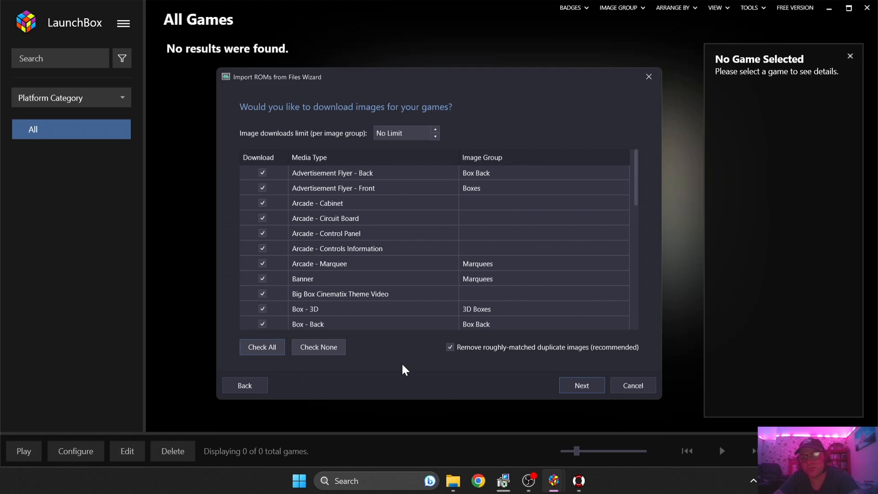
mouse_move(338, 306)
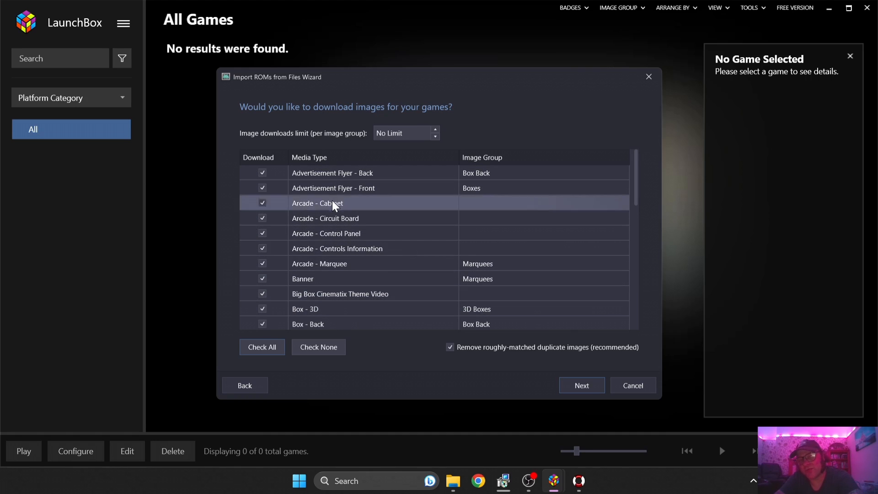
mouse_move(400, 344)
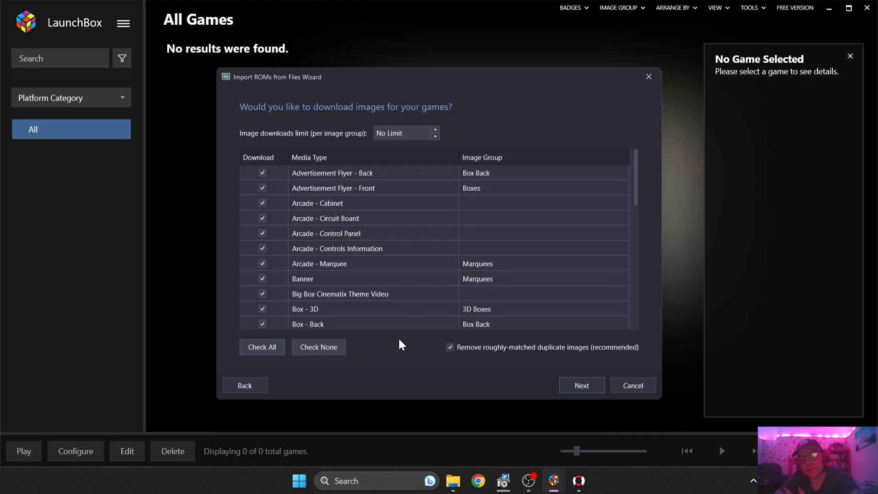
mouse_move(344, 221)
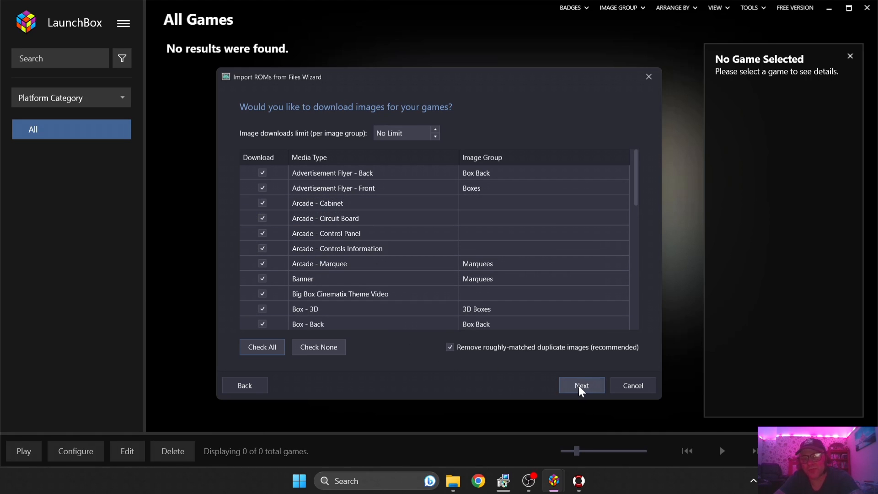
left_click(581, 385)
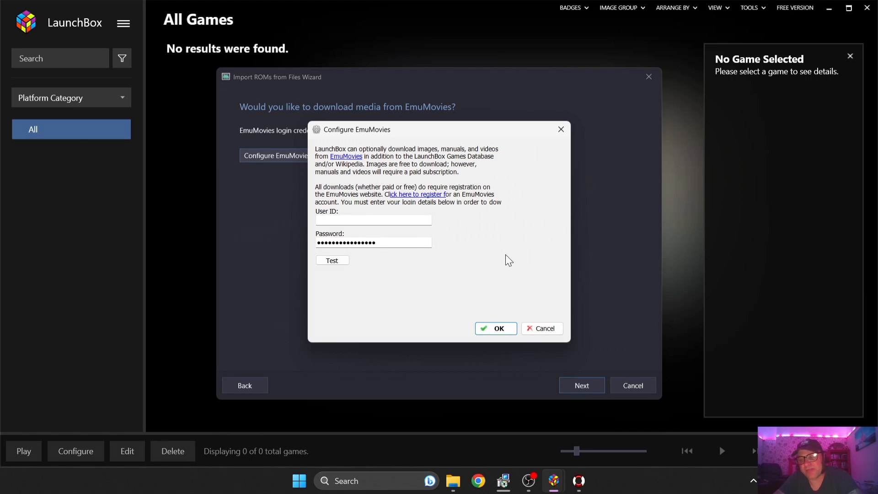
mouse_move(481, 306)
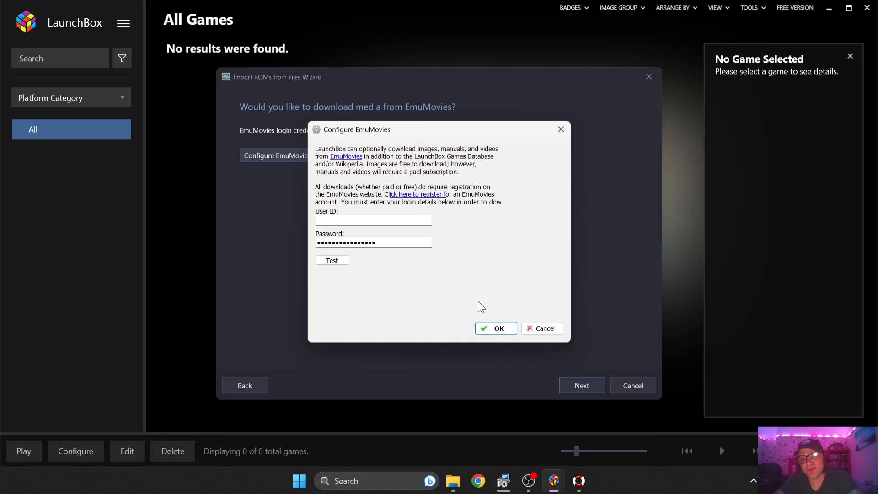
mouse_move(541, 327)
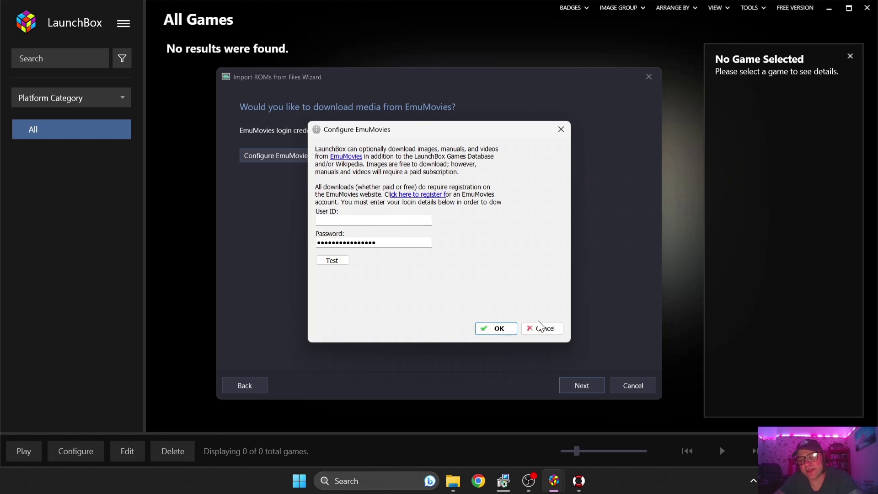
Cancel the Configure EmuMovies login and continue to the wizard's custom options page
left_click(541, 328)
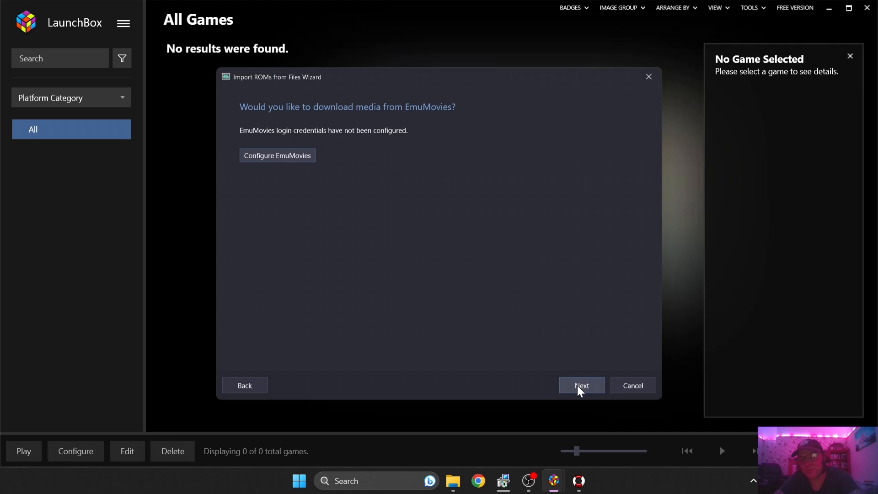
left_click(580, 385)
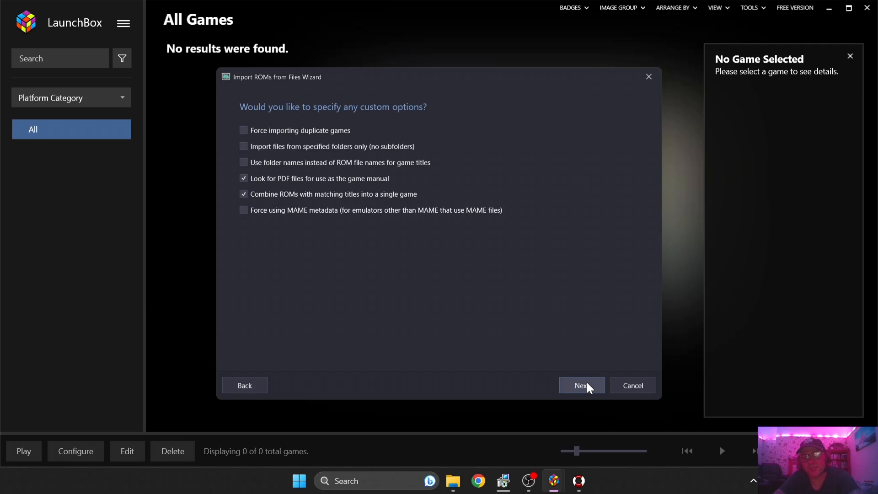
Accept default custom options, finish importing Alien vs Predator, and minimise LaunchBox
left_click(581, 385)
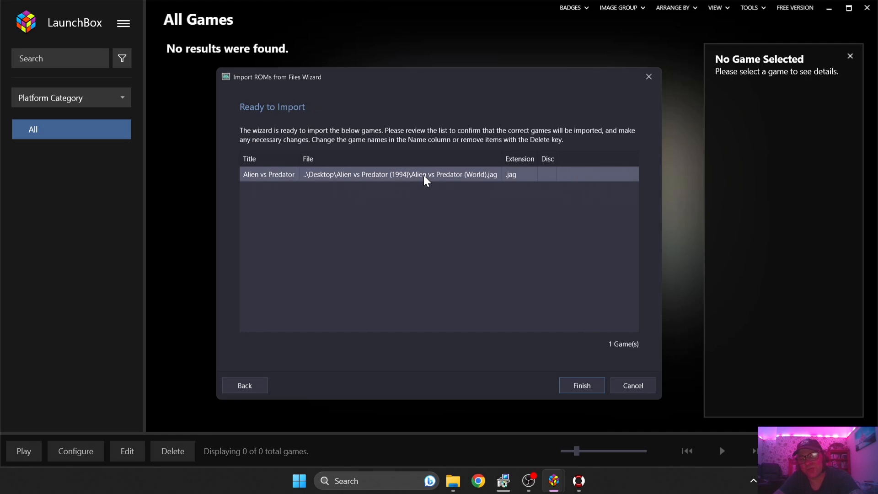
left_click(580, 385)
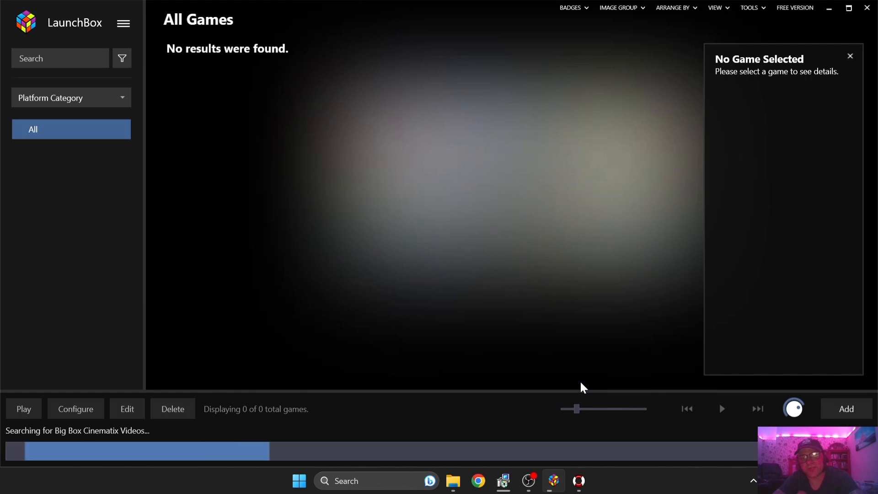
mouse_move(432, 459)
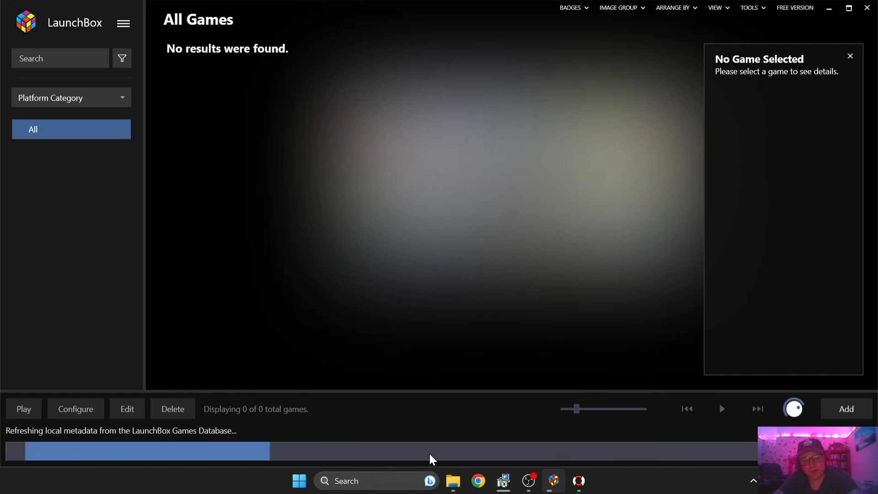
mouse_move(399, 348)
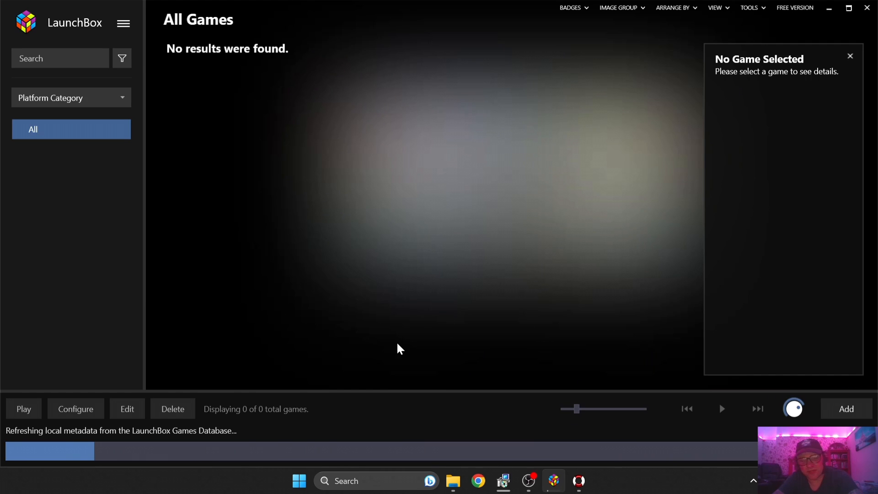
mouse_move(453, 343)
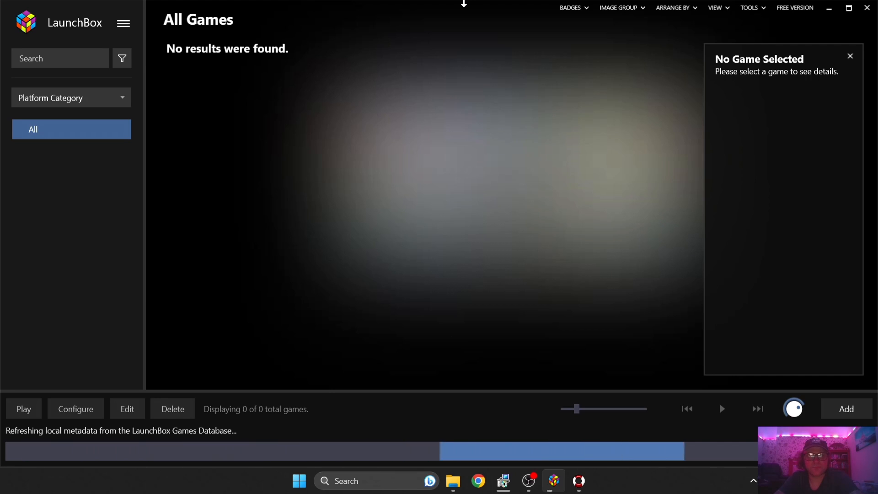
left_click(829, 8)
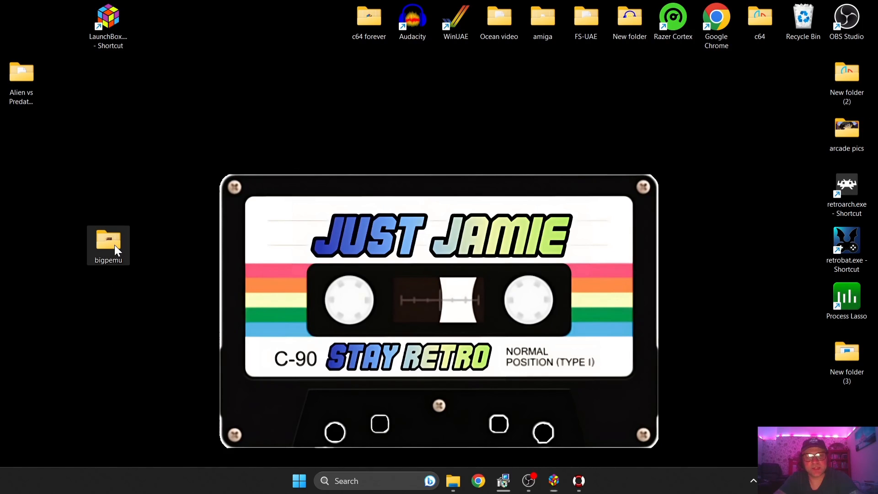
Run BigPEmu.exe from the bigpemu folder, allowing it past the SmartScreen warning
double_click(108, 245)
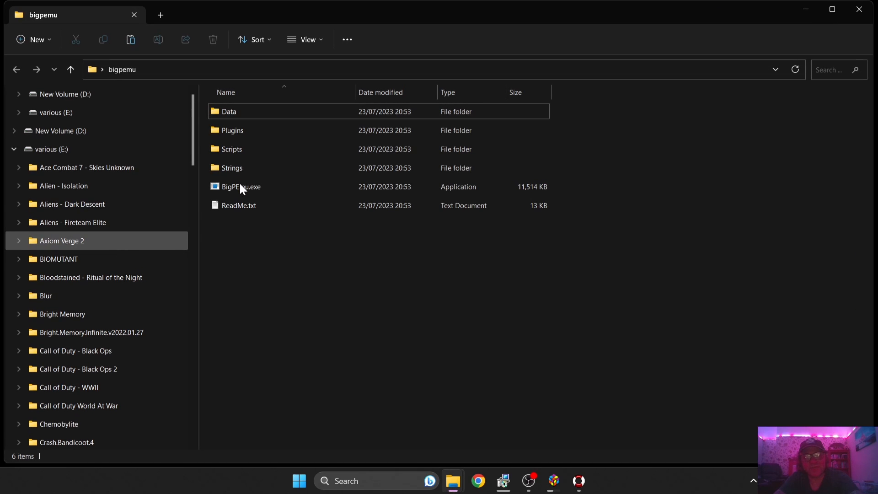
mouse_move(267, 190)
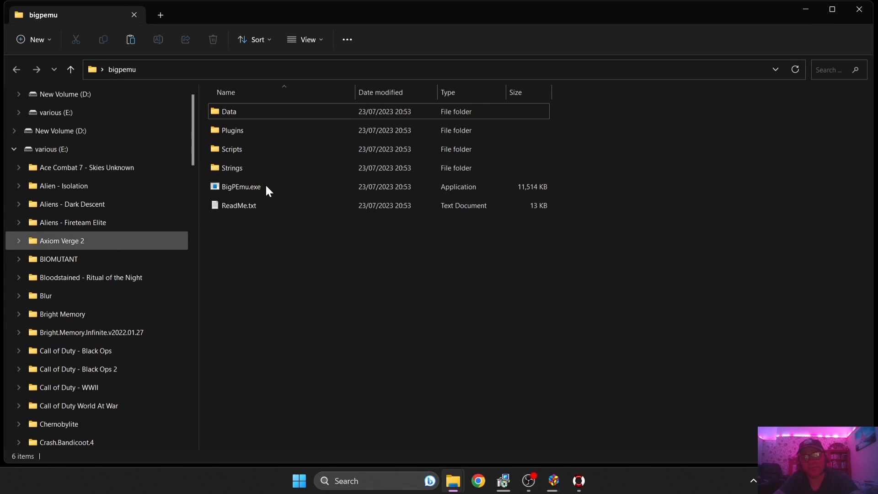
double_click(241, 186)
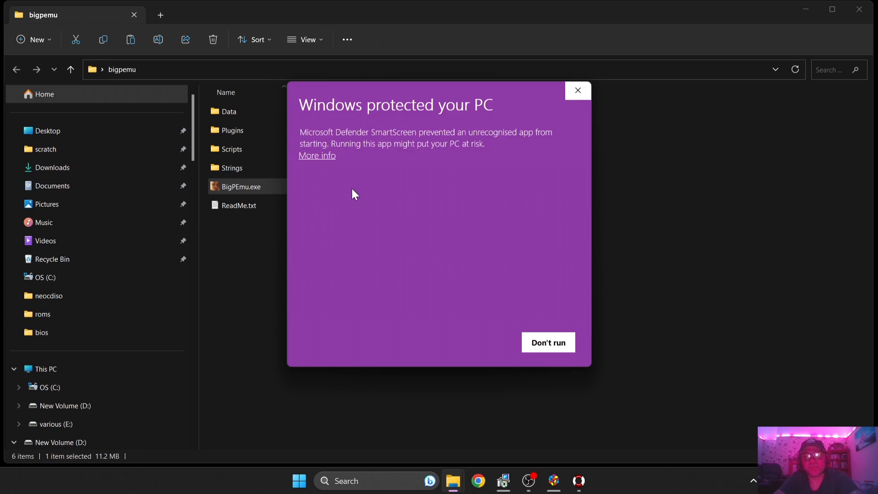
mouse_move(356, 203)
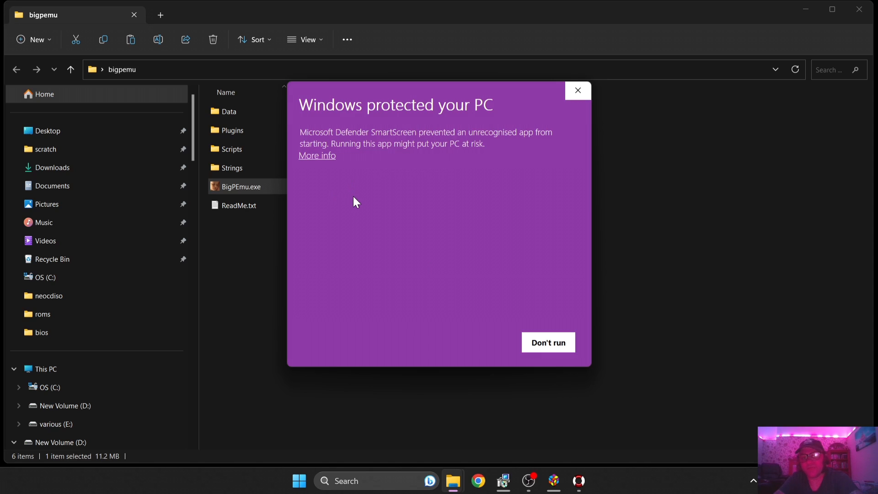
mouse_move(317, 159)
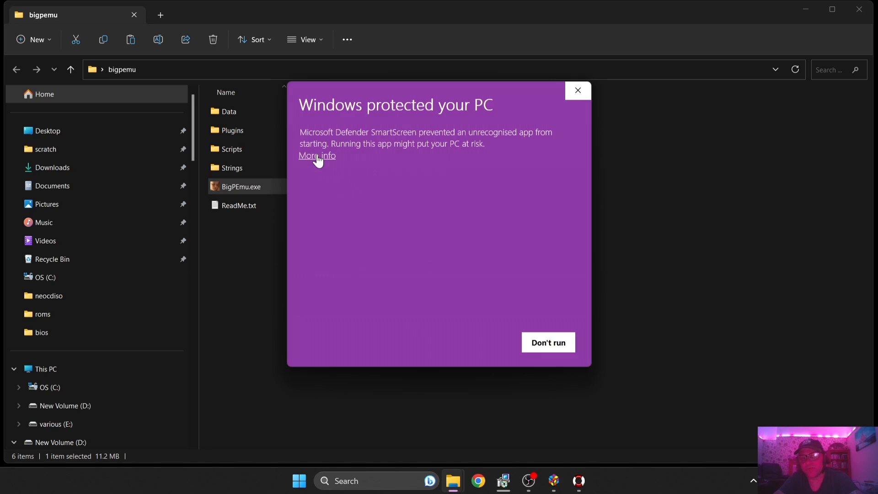
mouse_move(335, 162)
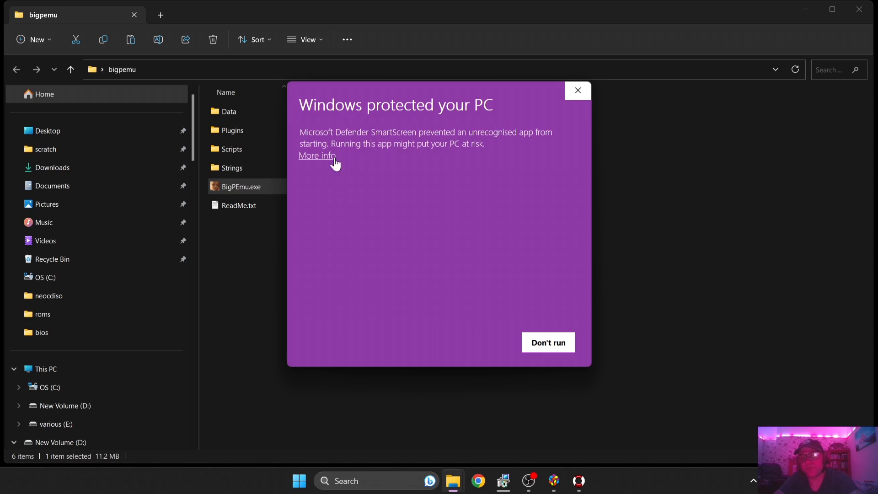
left_click(317, 156)
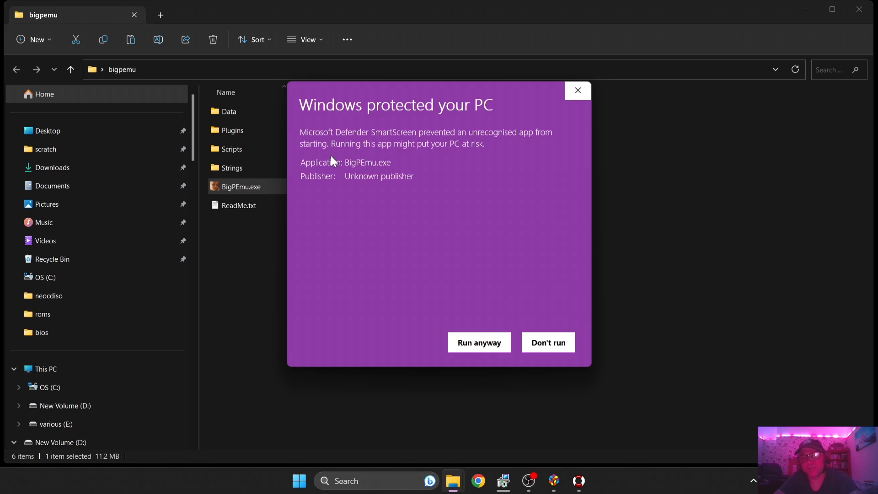
left_click(478, 342)
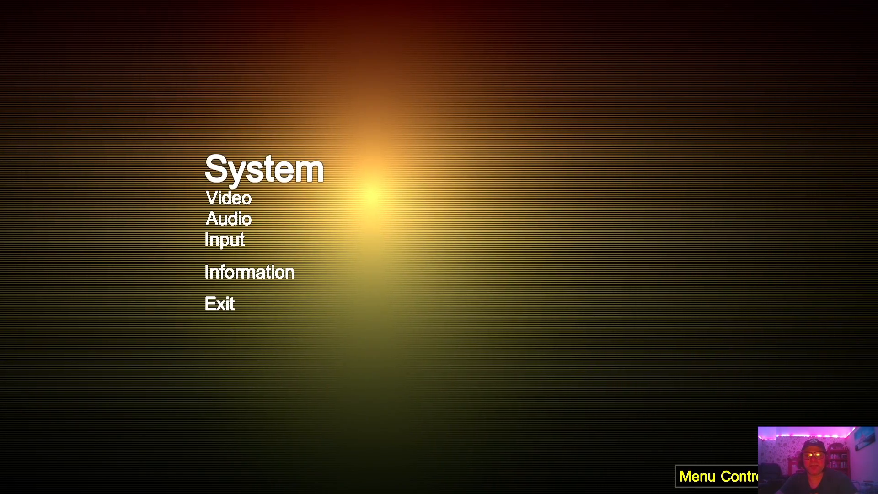
Run Check for Updates under Information and accept the up-to-date message
left_click(249, 272)
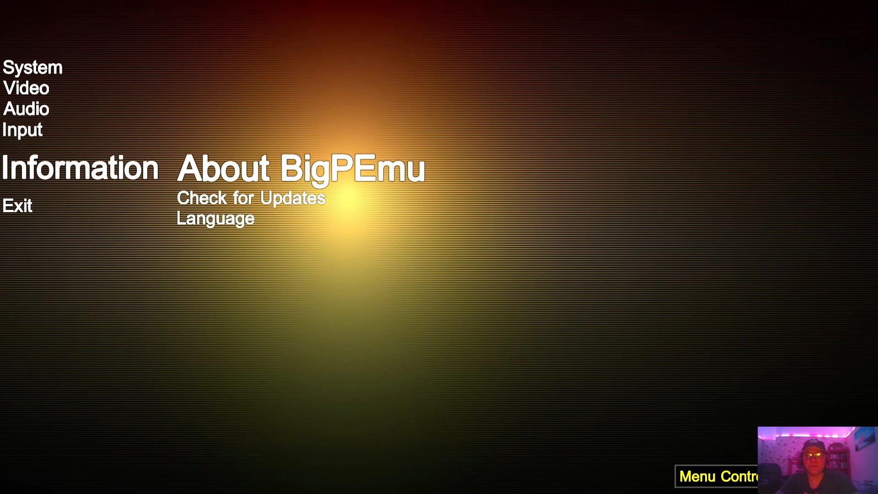
left_click(250, 198)
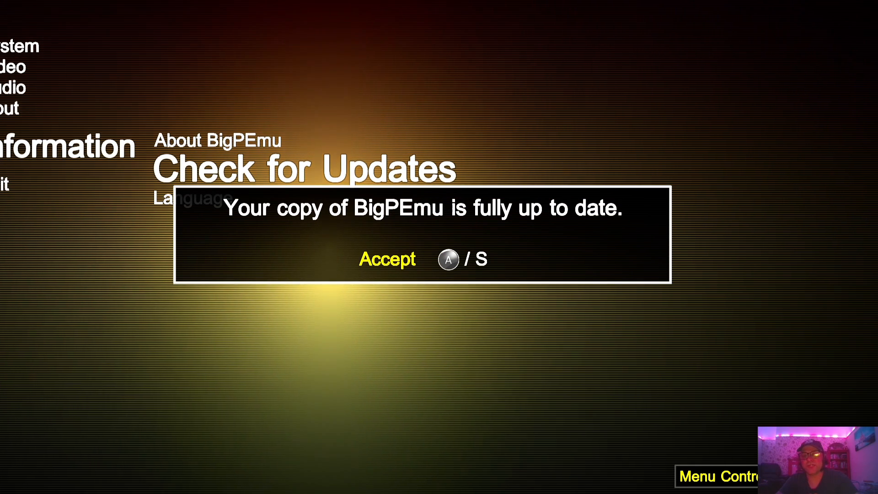
left_click(386, 259)
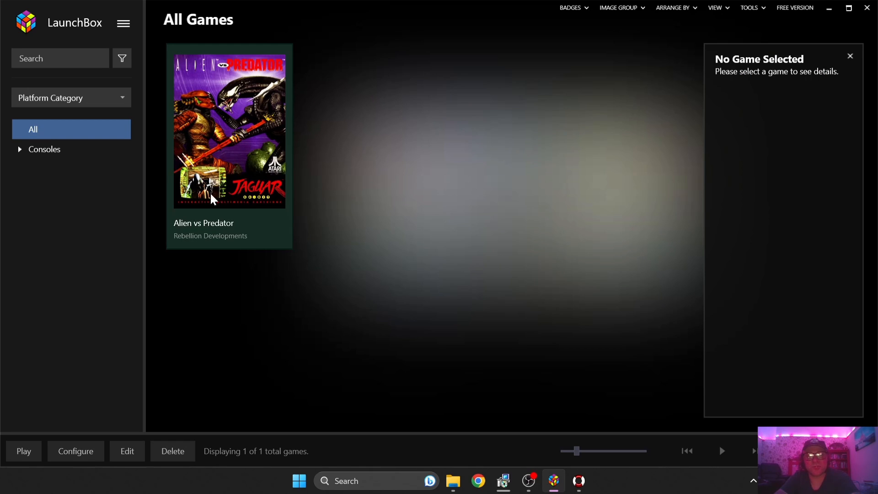
mouse_move(252, 195)
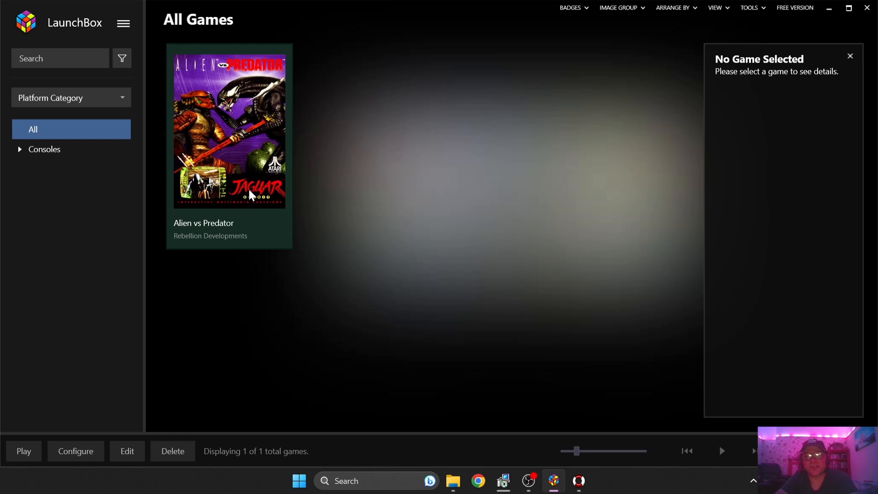
mouse_move(255, 195)
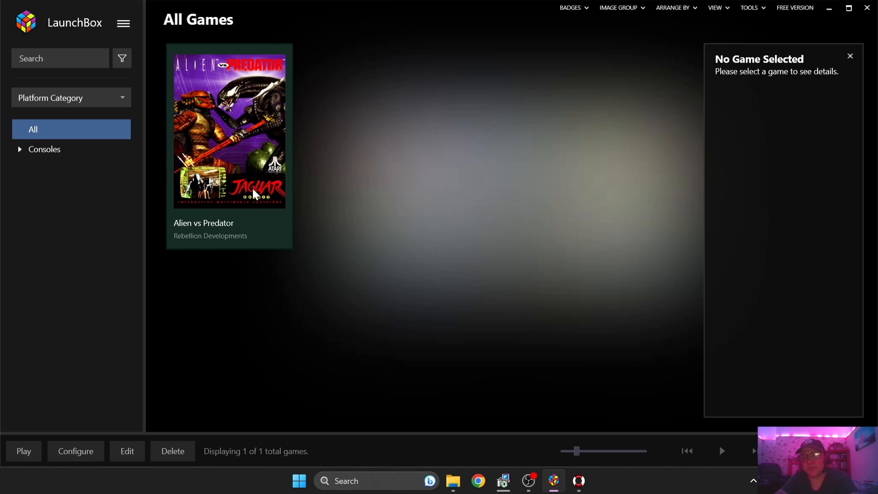
Start Alien vs Predator from its tile in the All Games library
double_click(229, 130)
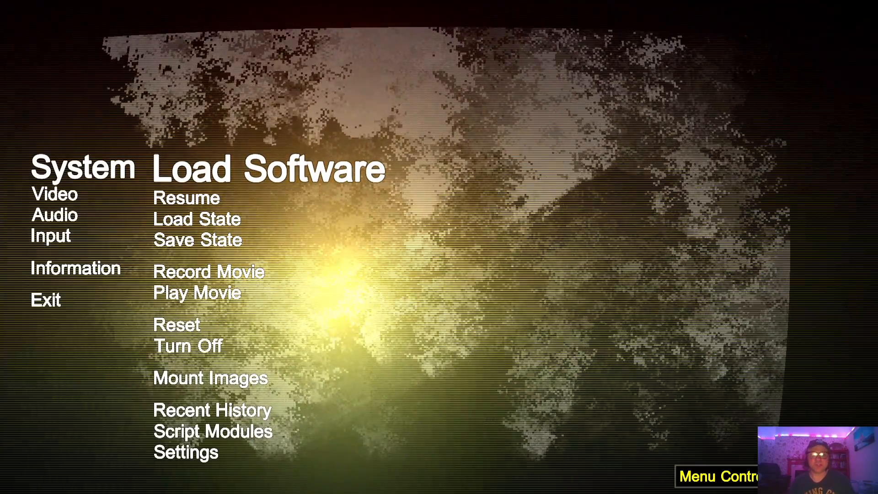
Keep fullscreen display mode, set MSAA sample count to 4 and screen scaling to 4x
left_click(54, 194)
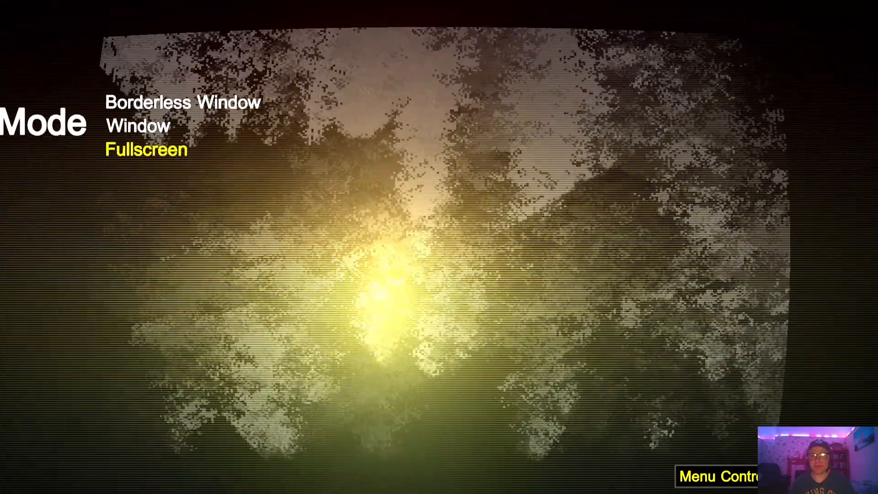
key("up")
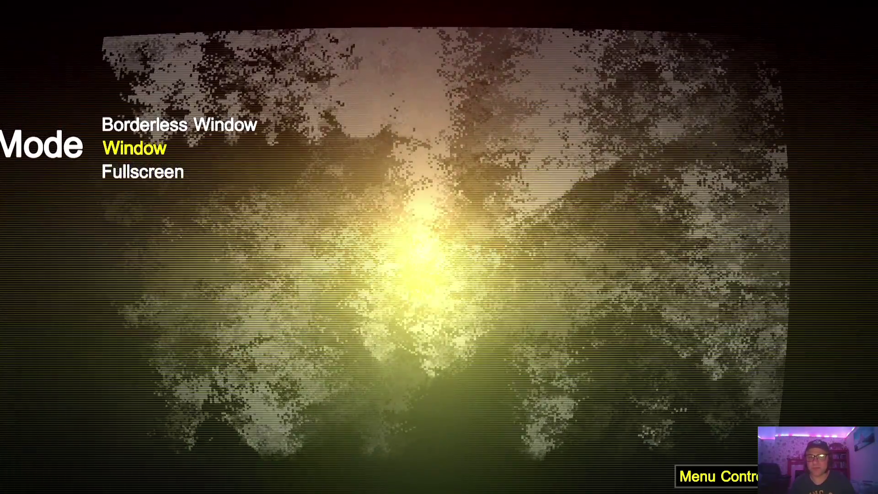
key("Down")
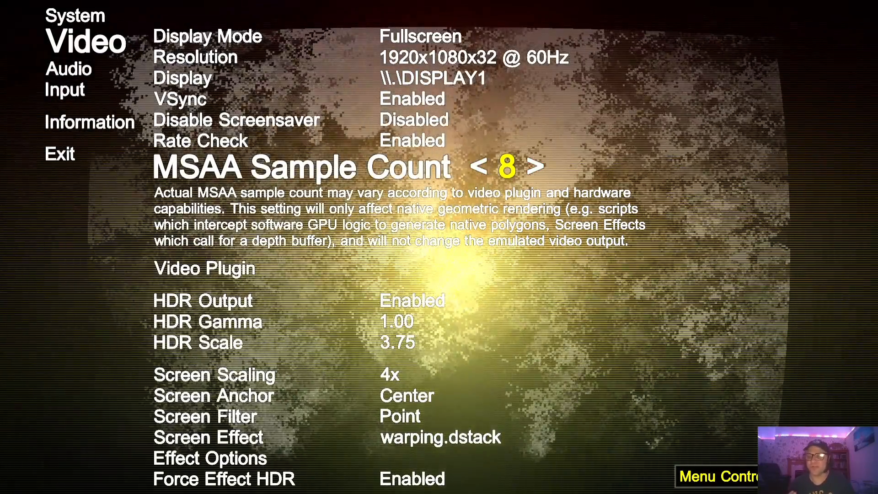
left_click(486, 166)
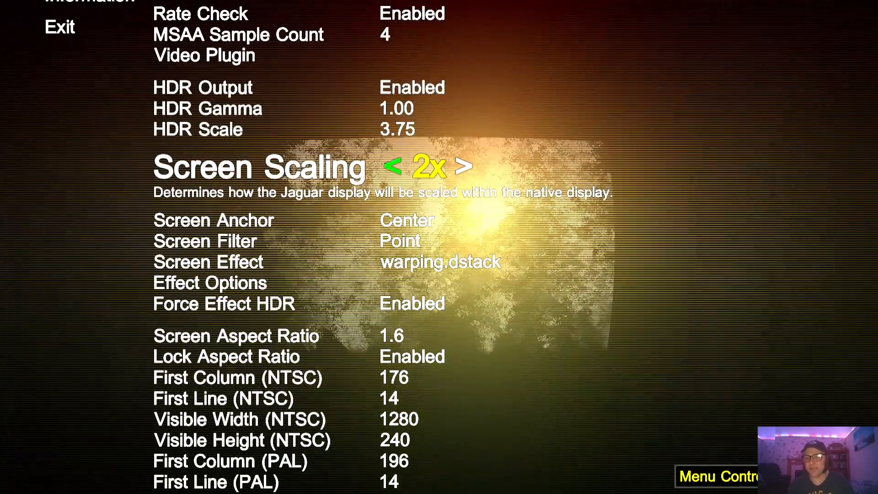
left_click(471, 166)
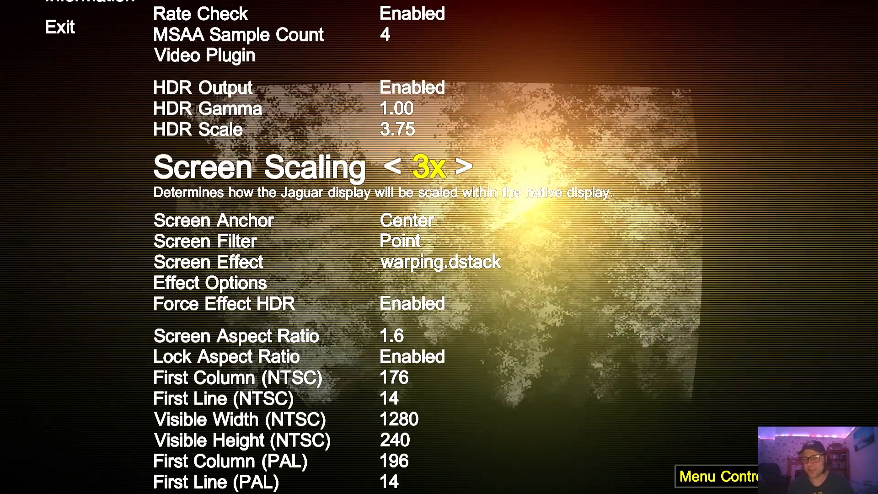
left_click(469, 167)
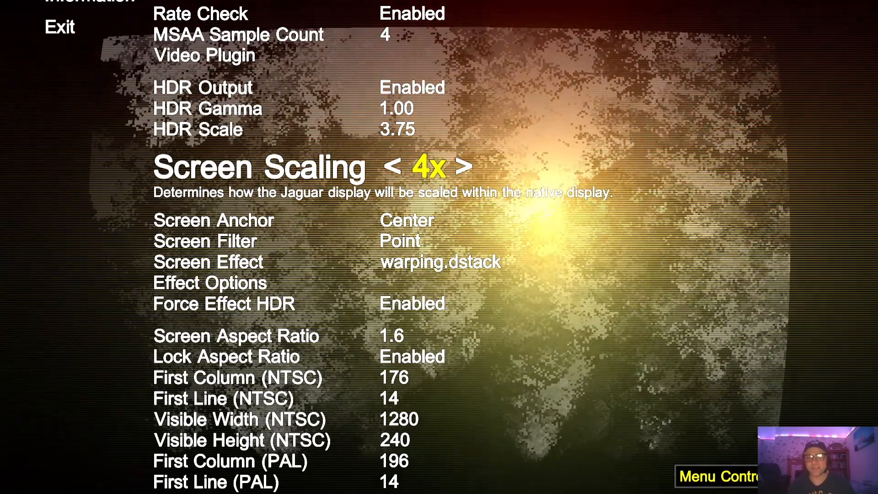
scroll("down", 3)
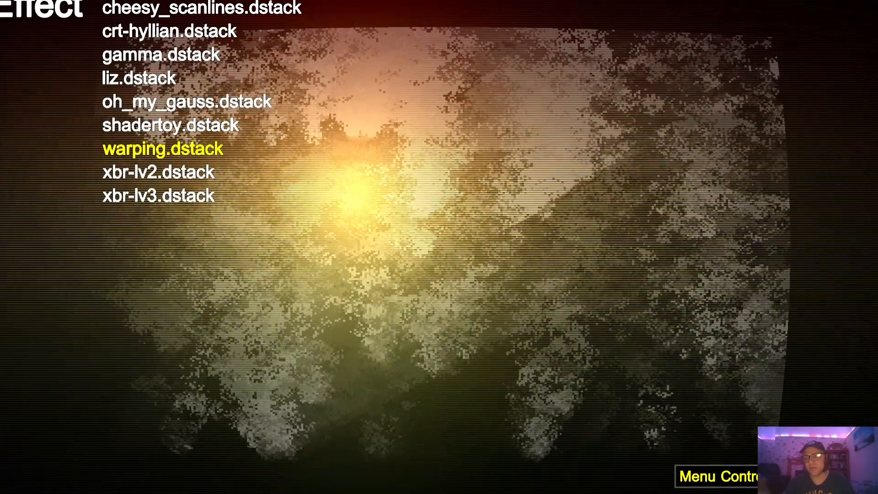
Browse the .dstack screen effect list and choose crt-hyllian.dstack
key("up")
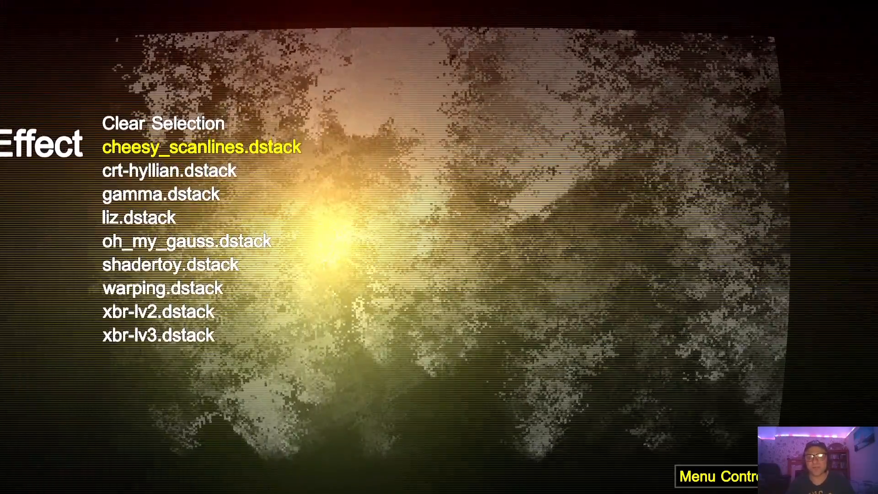
left_click(202, 148)
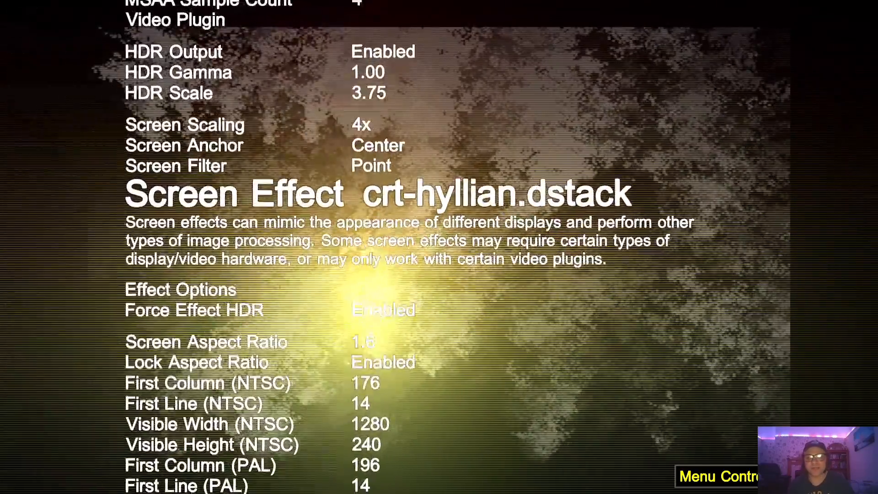
scroll("down", 3)
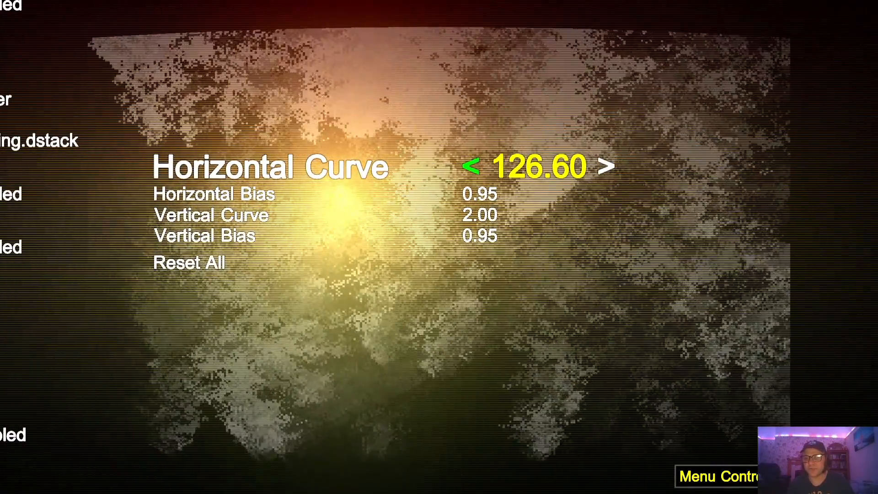
Adjust the effect's Horizontal Curve to 123.90 and Horizontal Bias to 0.07
left_click(476, 166)
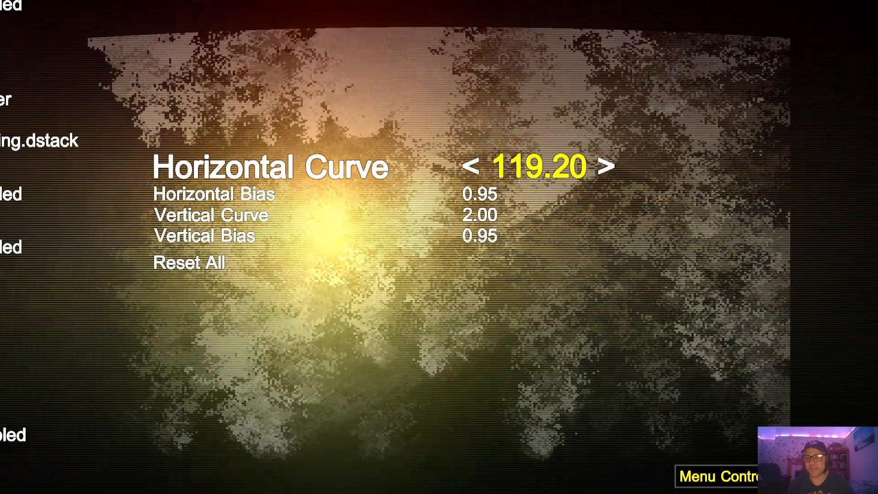
left_click(608, 167)
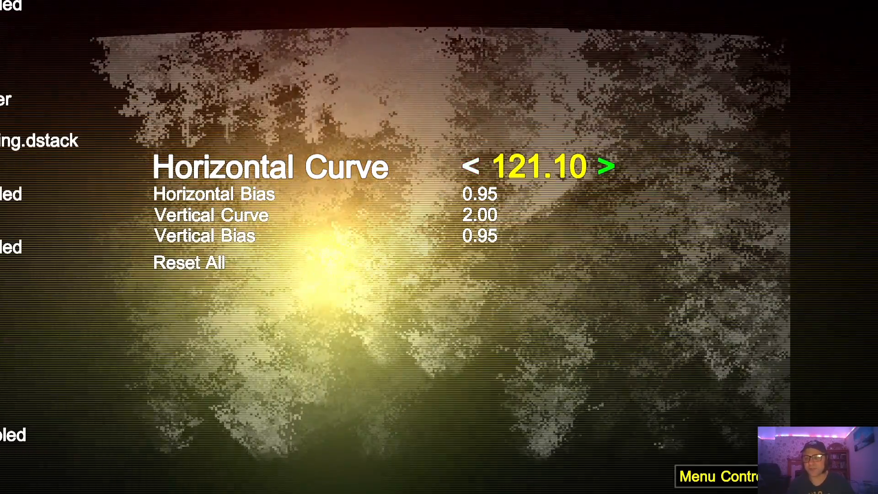
left_click(610, 165)
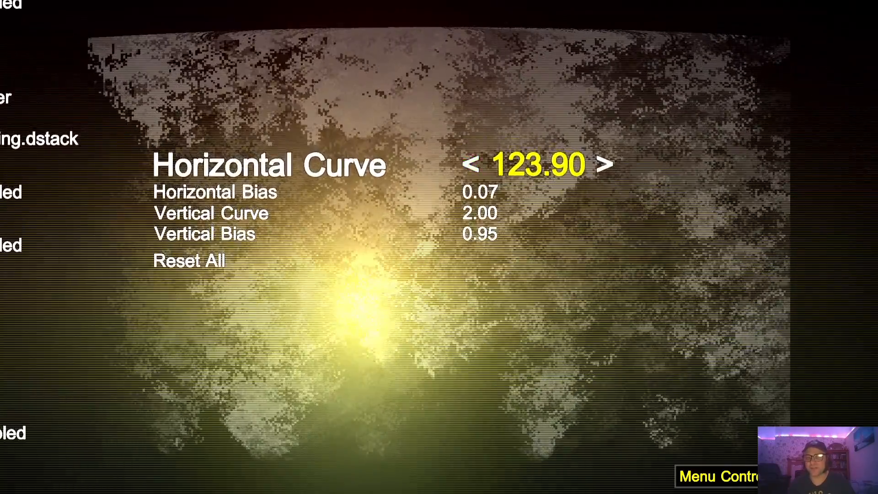
left_click(189, 261)
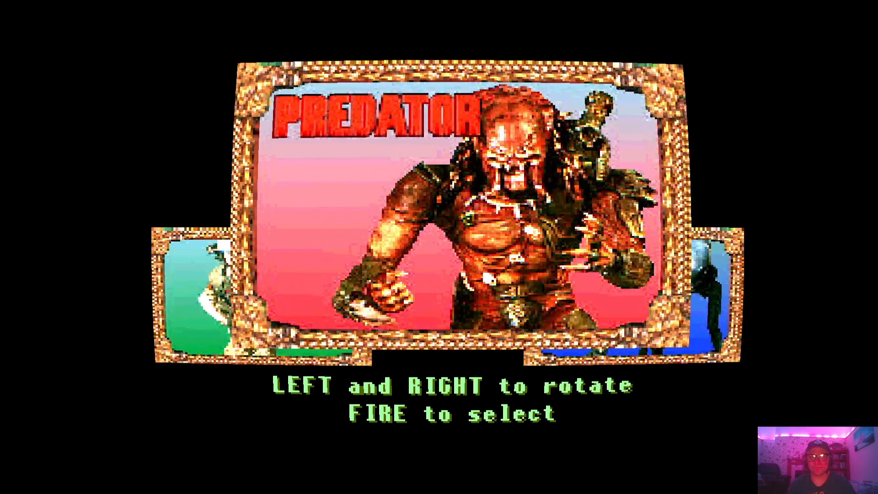
Resume the game and rotate the species selection from the Predator
key("Right")
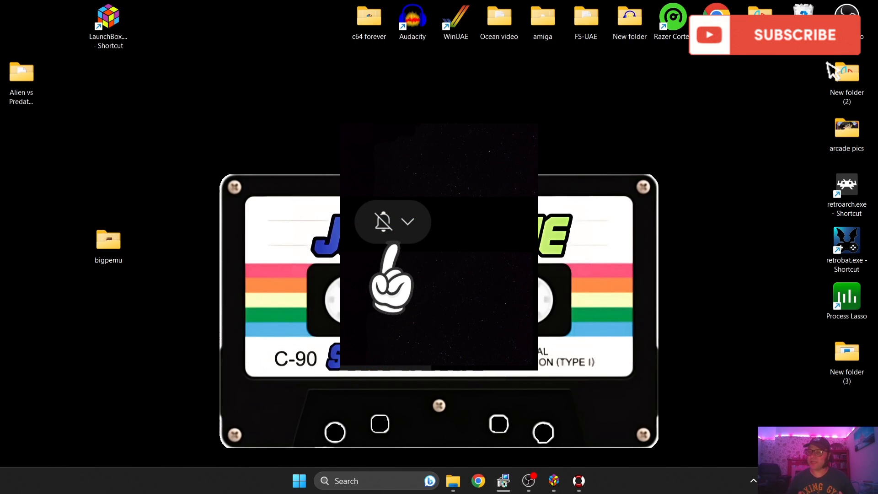
Close the BigPEmu window to get back to the Windows desktop
left_click(392, 221)
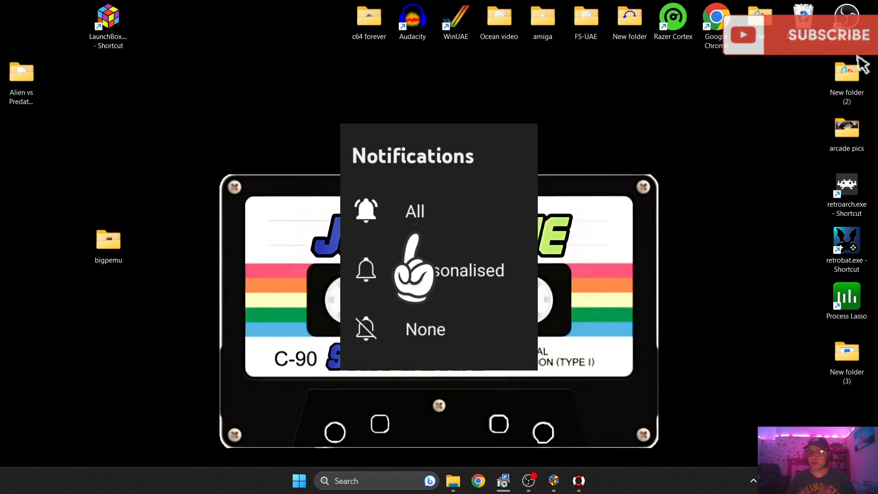